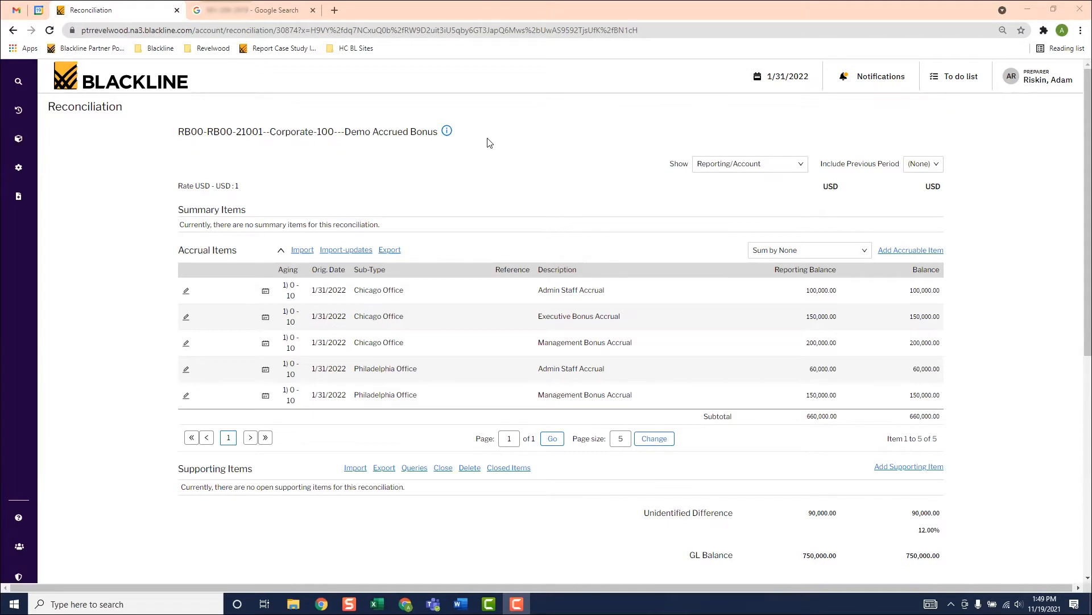
mouse_move(111, 147)
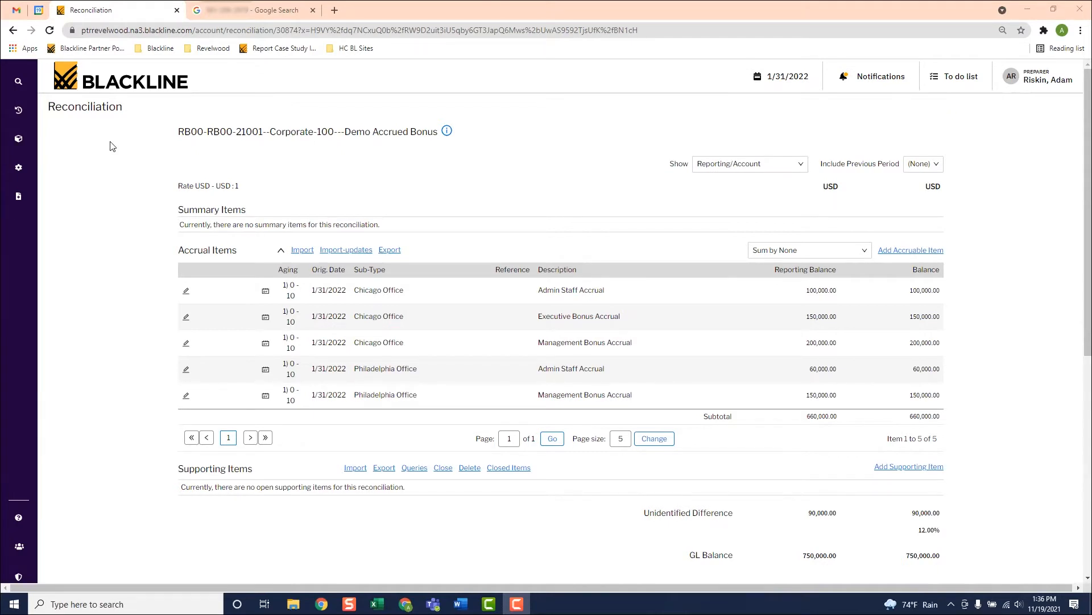
mouse_move(210, 189)
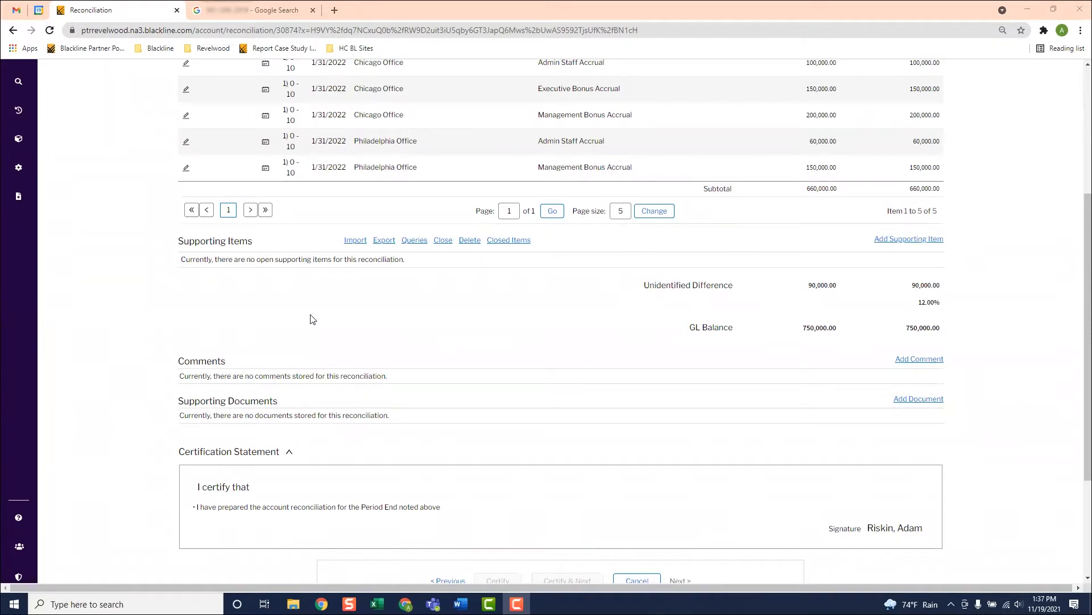
mouse_move(206, 387)
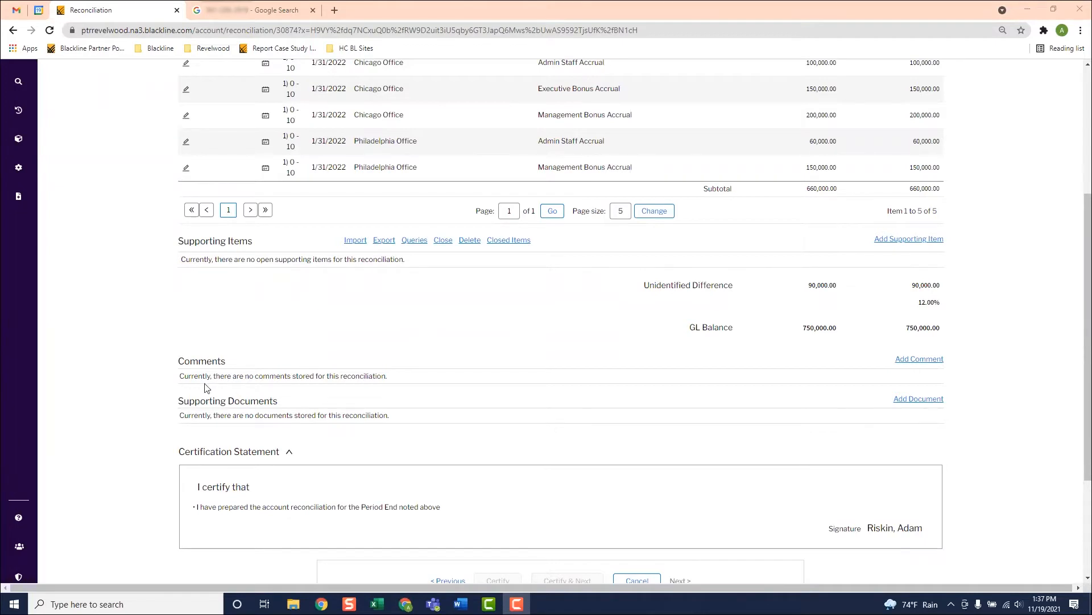
mouse_move(252, 427)
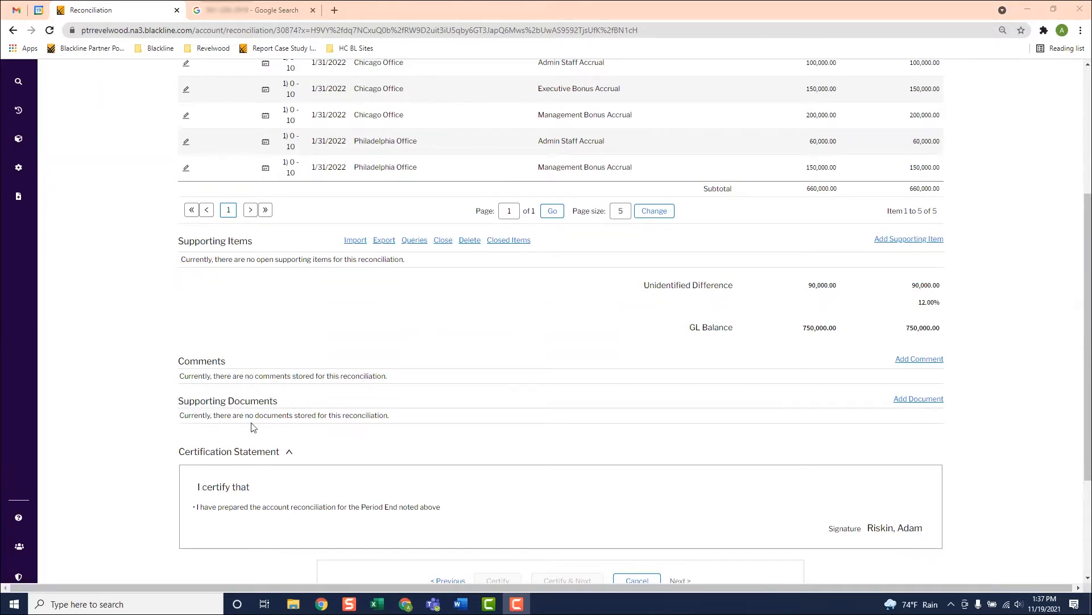
mouse_move(282, 428)
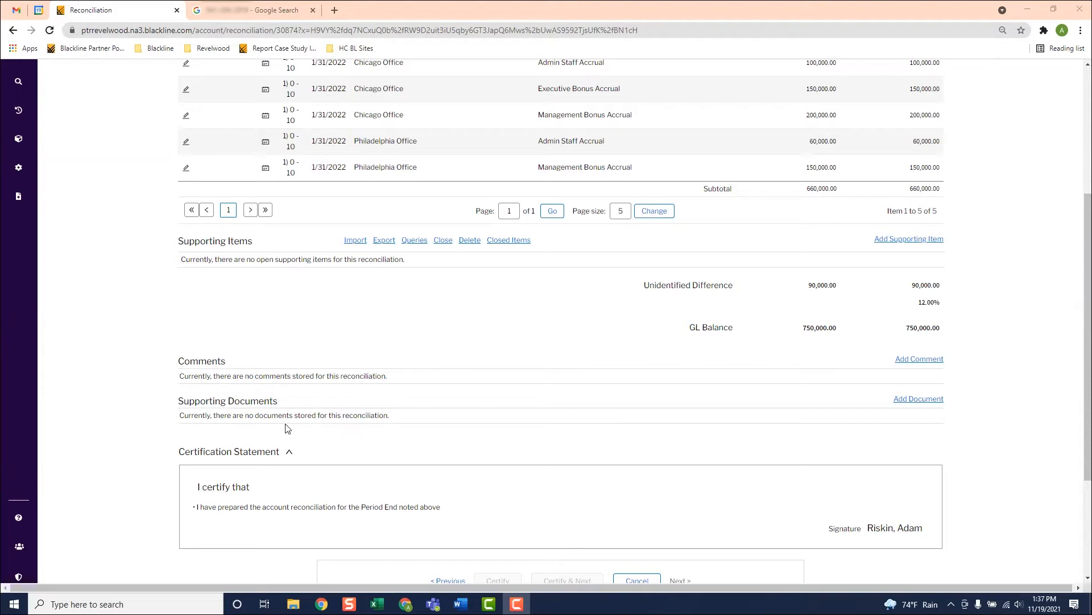
Start a new accrual item with close date 12/31/2022.
scroll("up", 3)
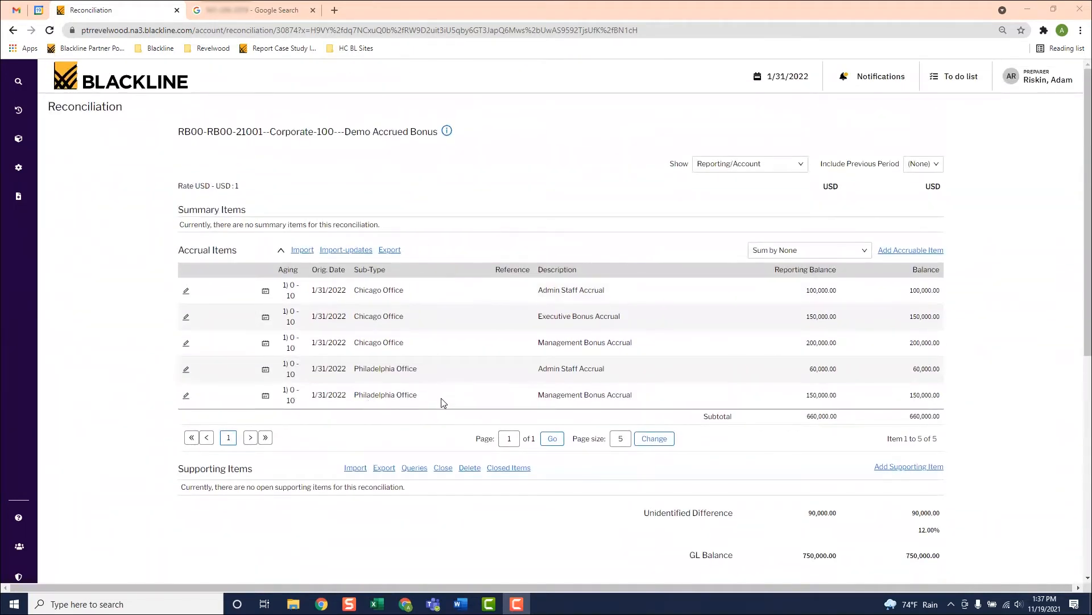
mouse_move(434, 205)
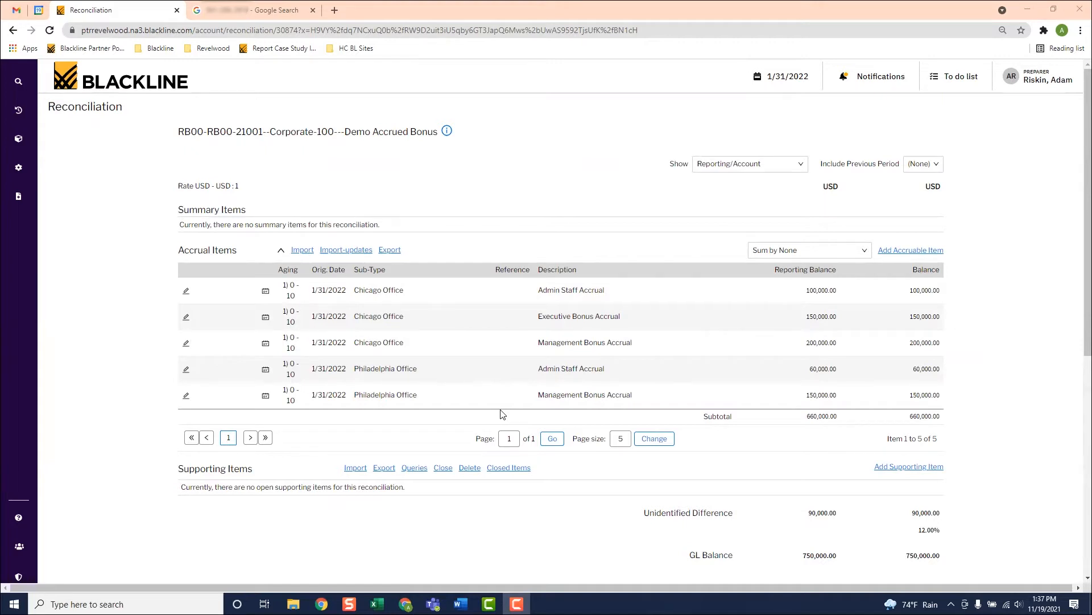
mouse_move(437, 328)
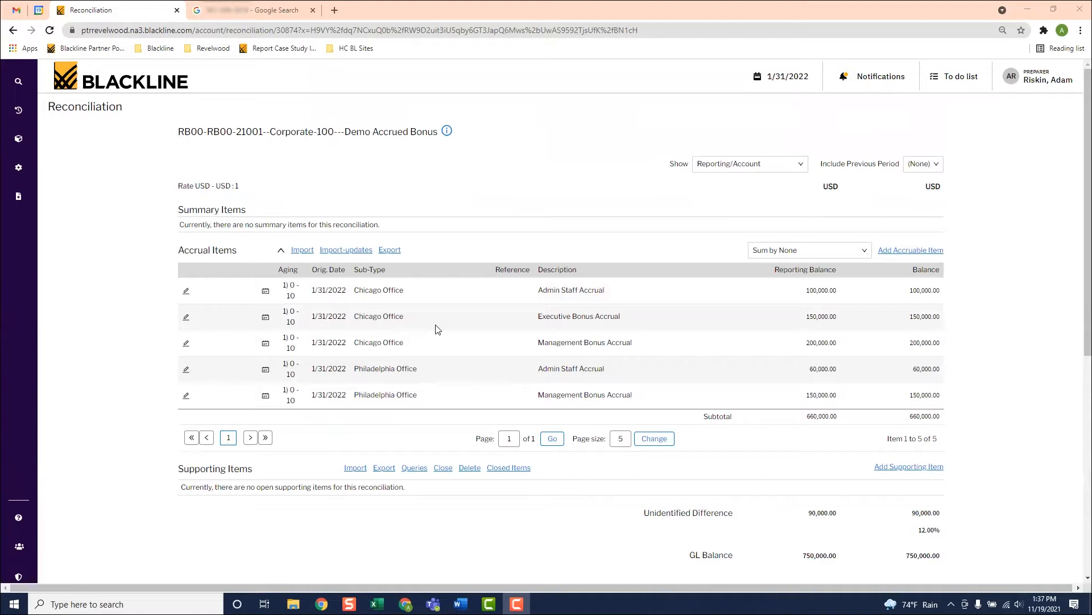
mouse_move(910, 251)
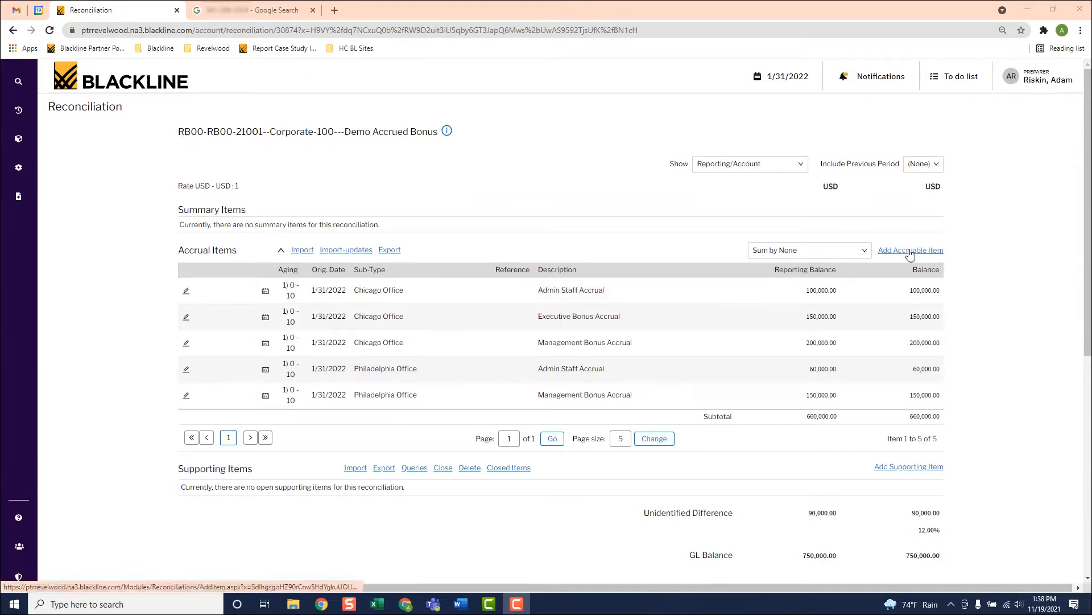
left_click(911, 251)
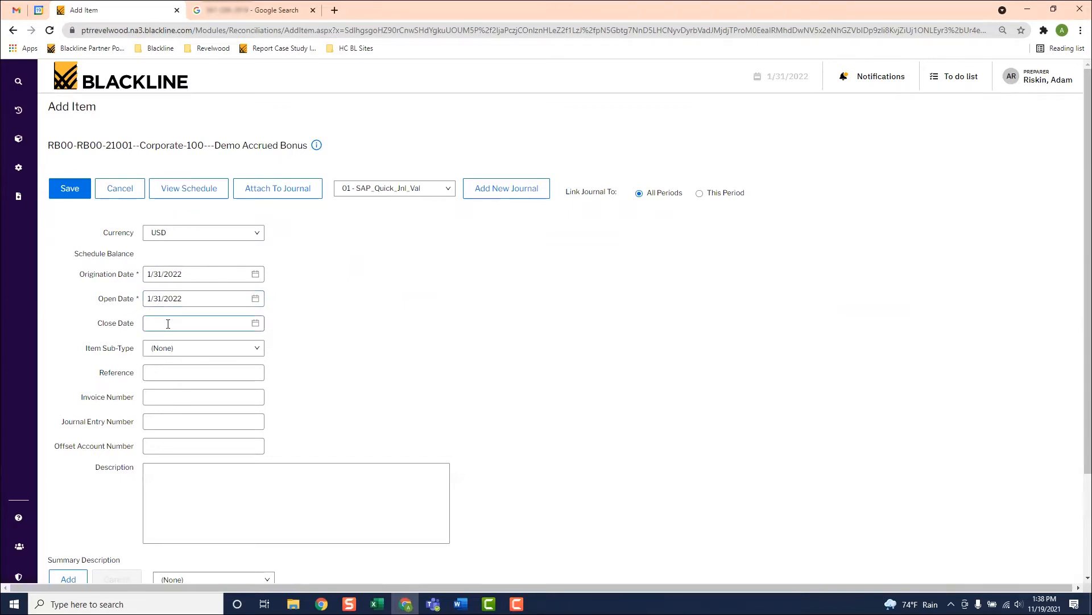
left_click(202, 322)
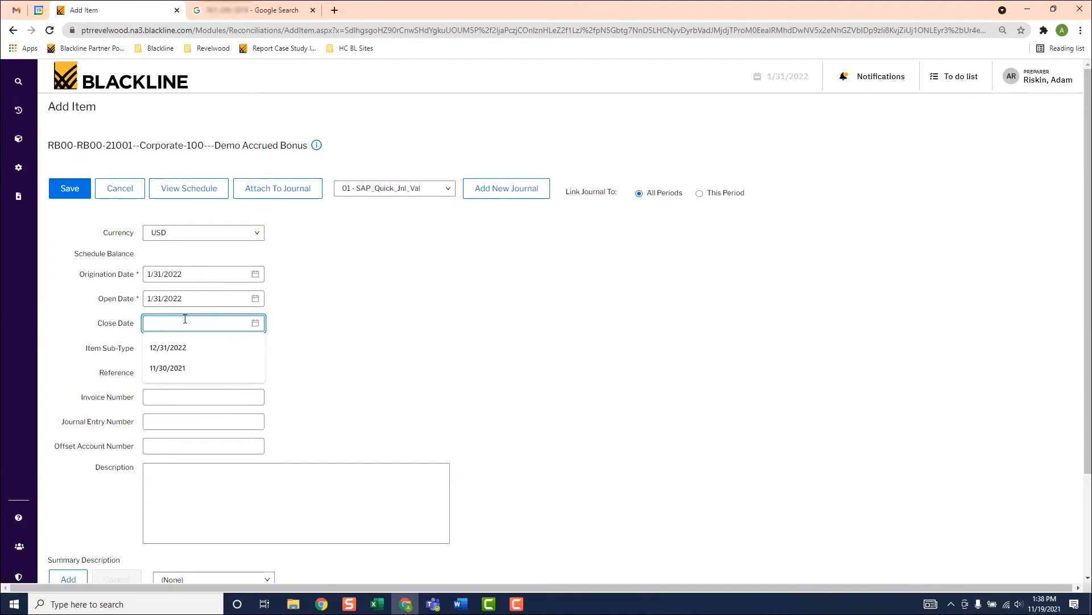
type("12")
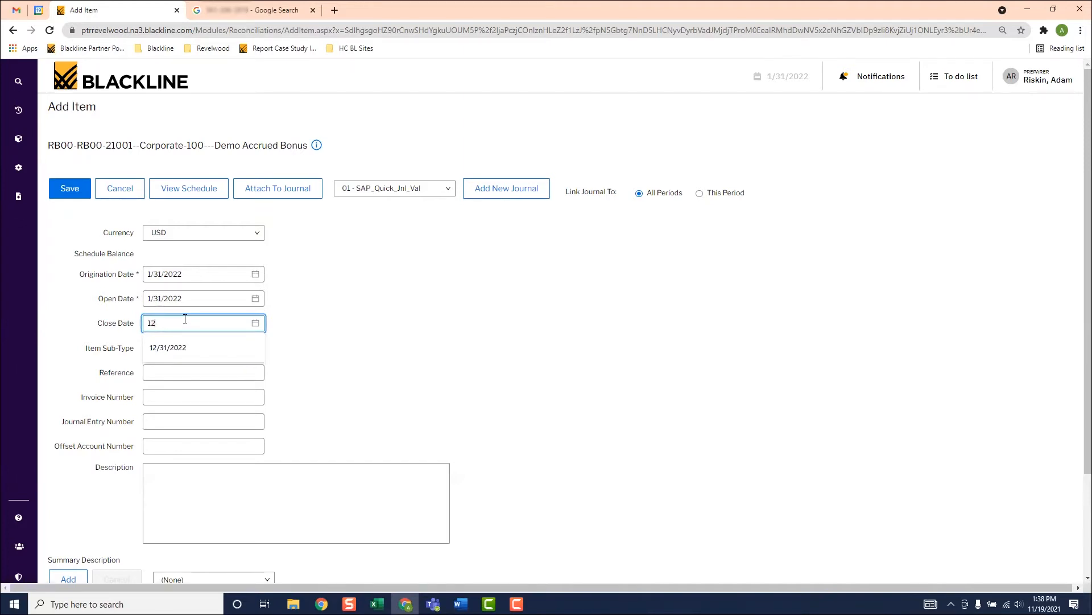
left_click(167, 347)
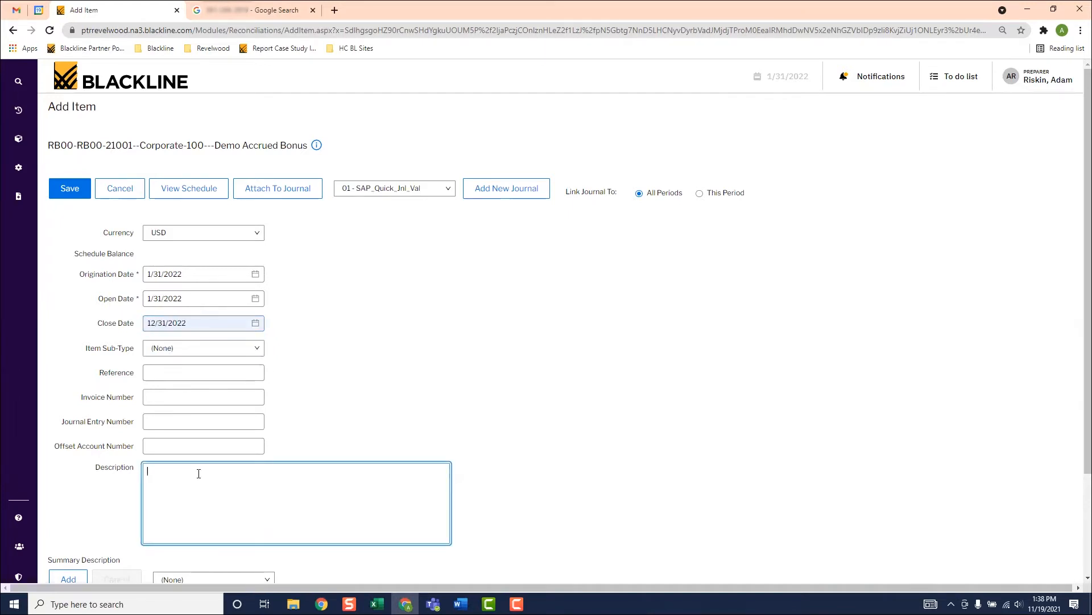
Describe the item as Philadelphia Executive Bonus Accrual.
type("Phile")
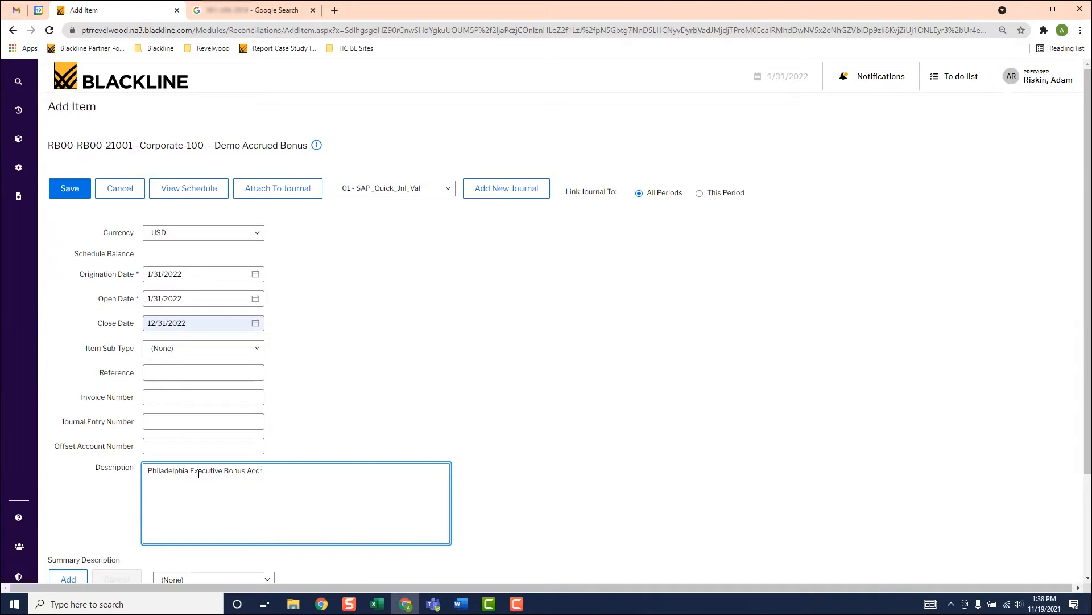
type("ual")
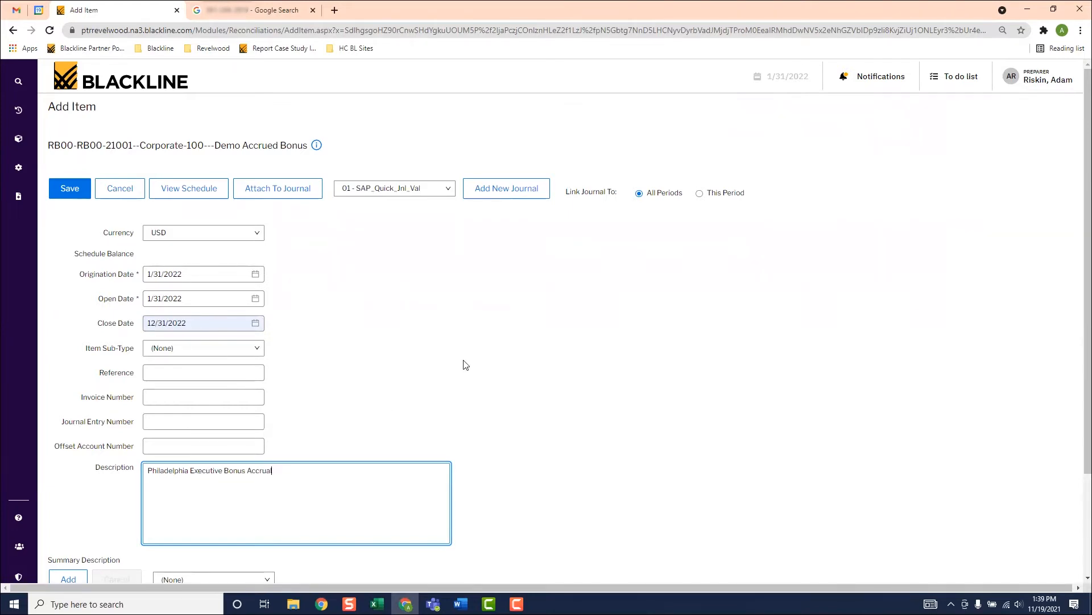
scroll("down", 3)
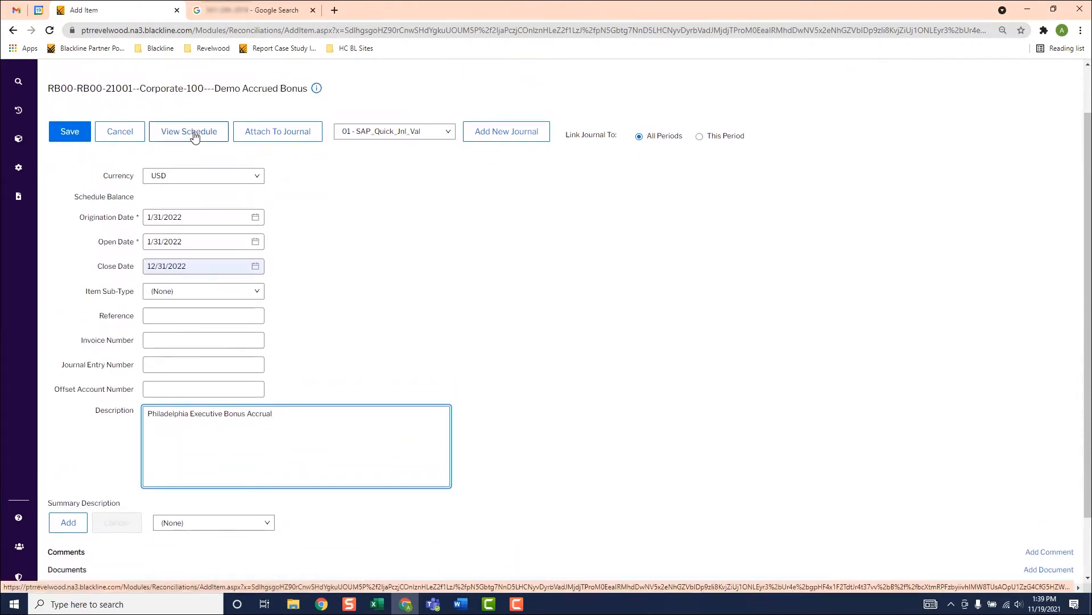
Add a Jan Bonus Accrual schedule line of 90,000 dated 1/31/2022.
left_click(188, 131)
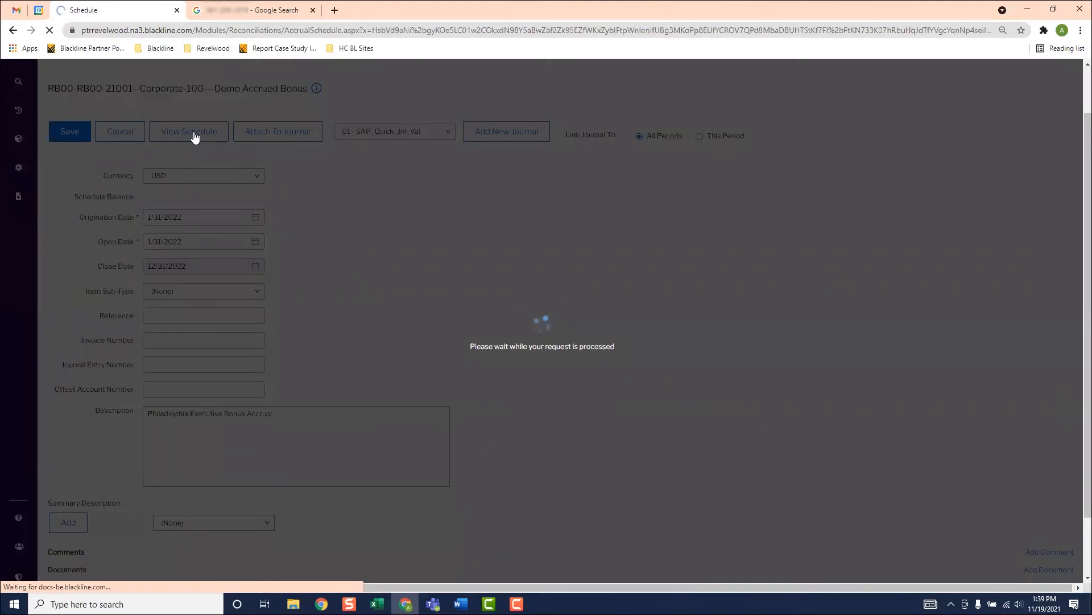
left_click(188, 131)
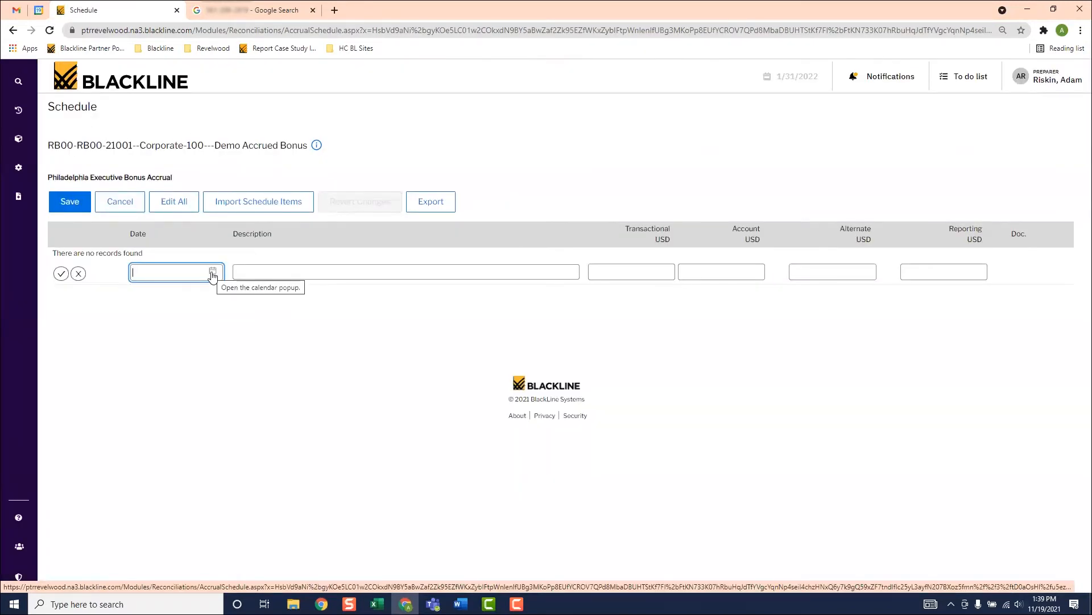
left_click(212, 272)
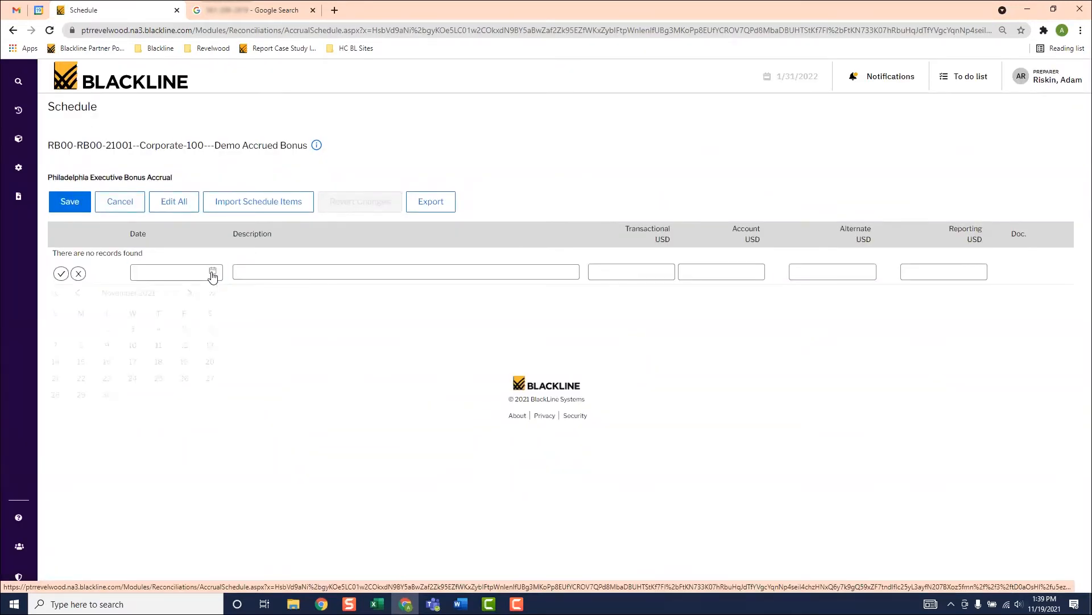
left_click(171, 271)
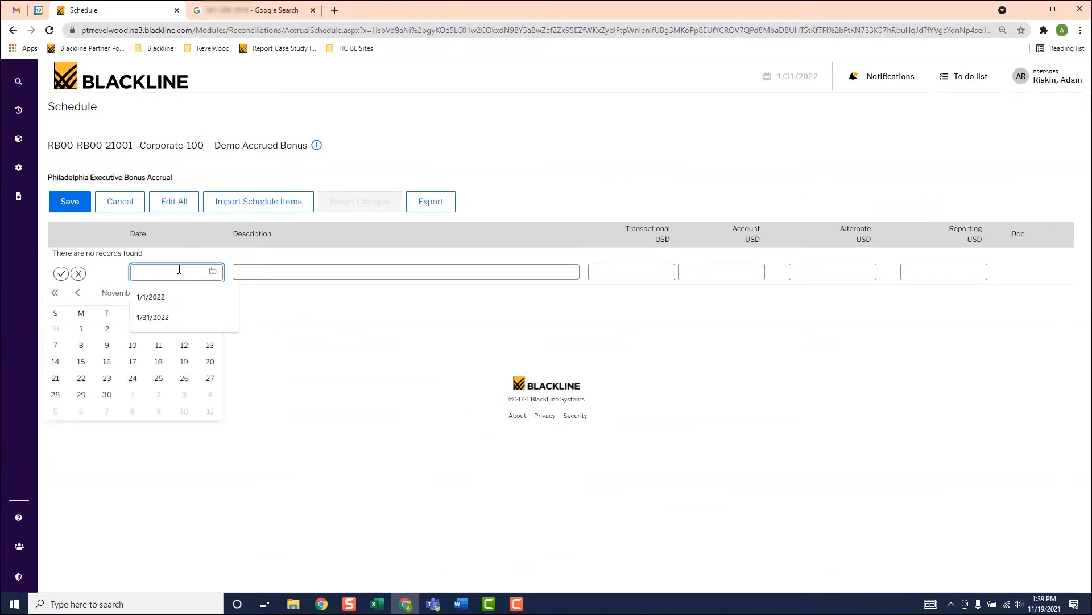
left_click(153, 318)
type("Jan Bonus")
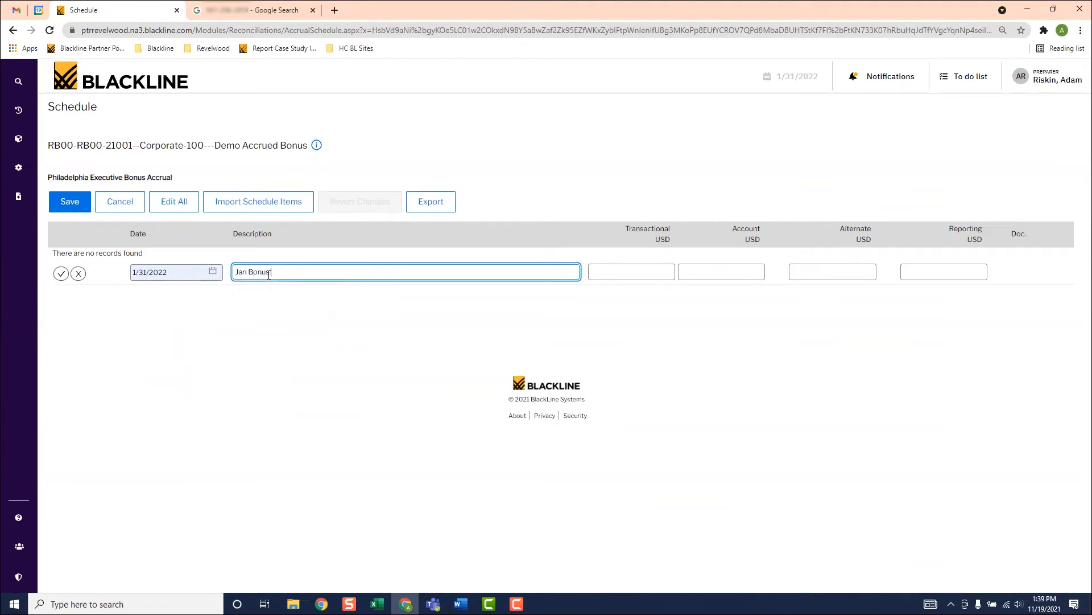
type("Accrual")
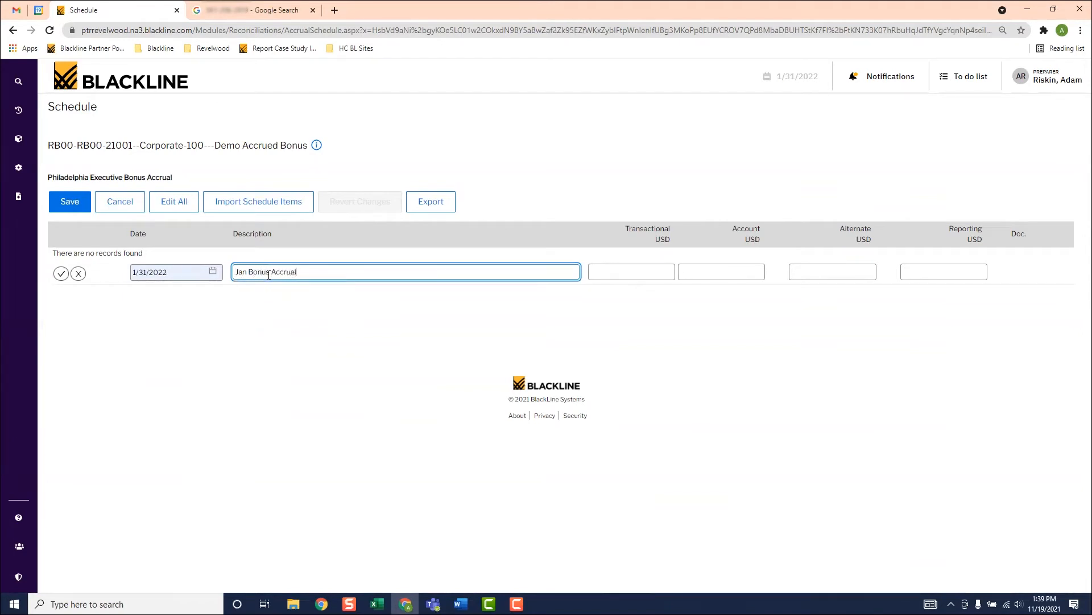
type("900")
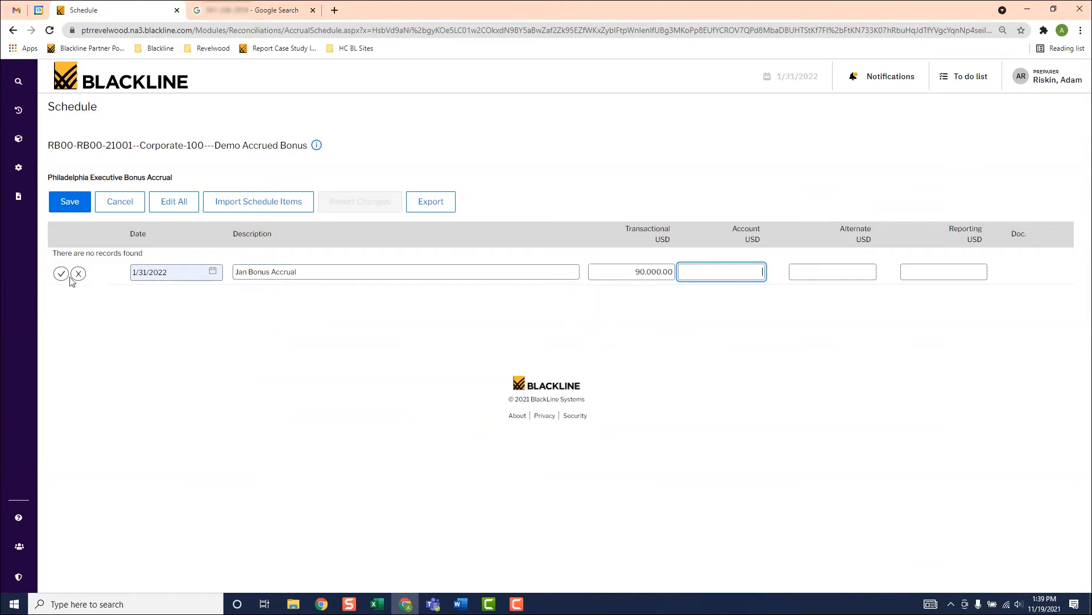
left_click(60, 273)
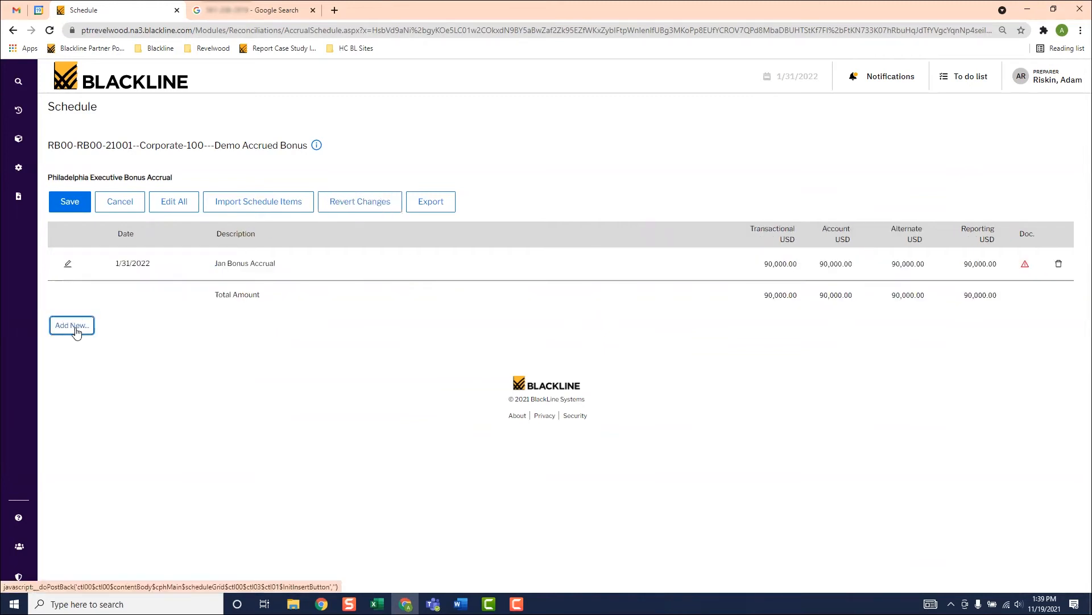
Add a Feb Bonus Accrual line of 90,000.00 dated 2/28/2022 and save the schedule.
left_click(71, 325)
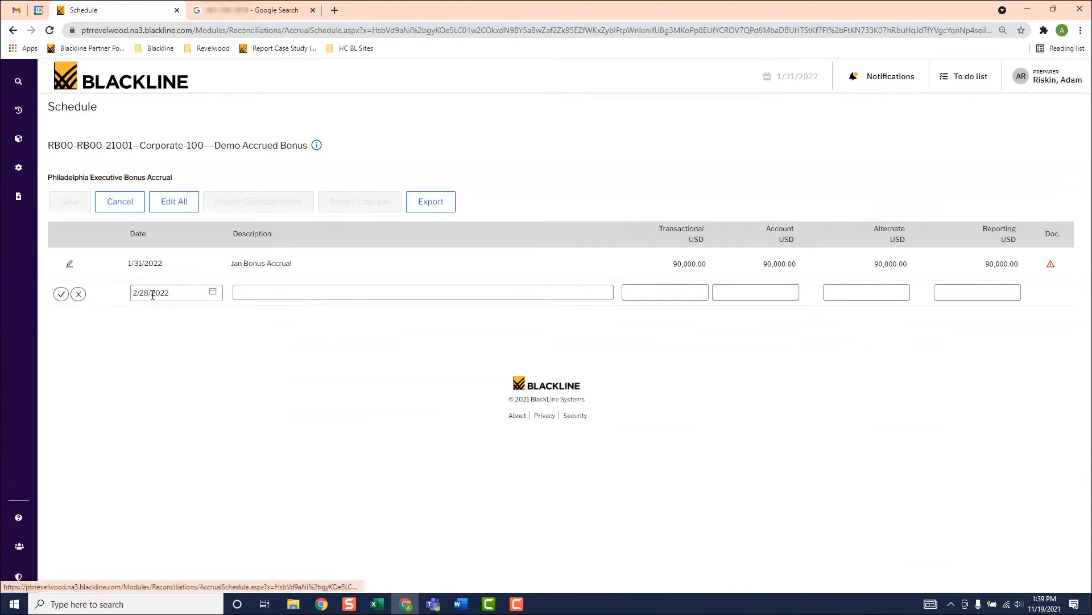
left_click(422, 293)
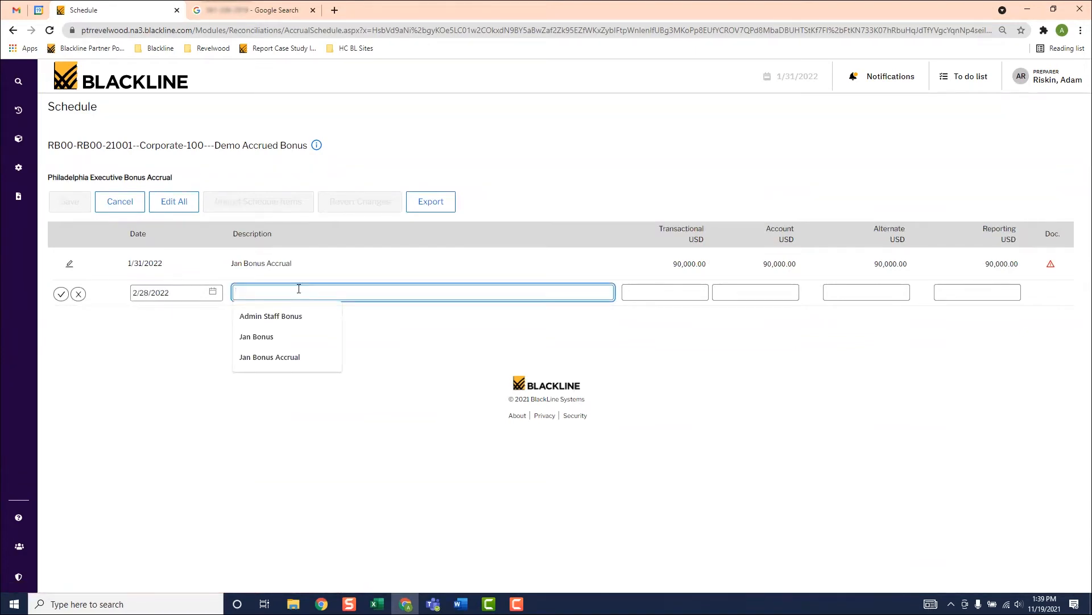
type("Feb Bonus Accrual")
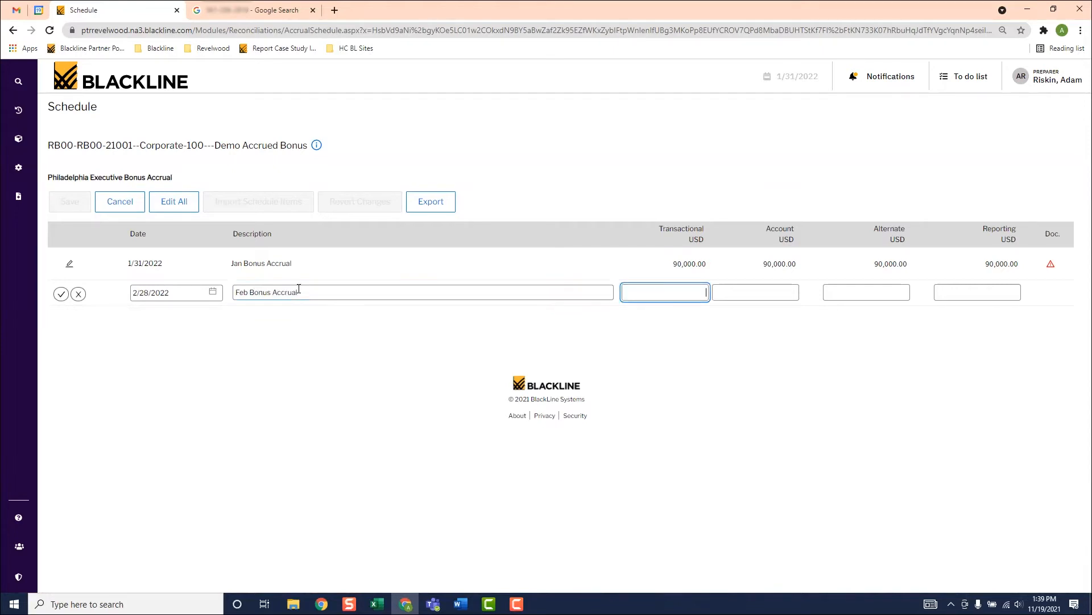
type("90,000.00")
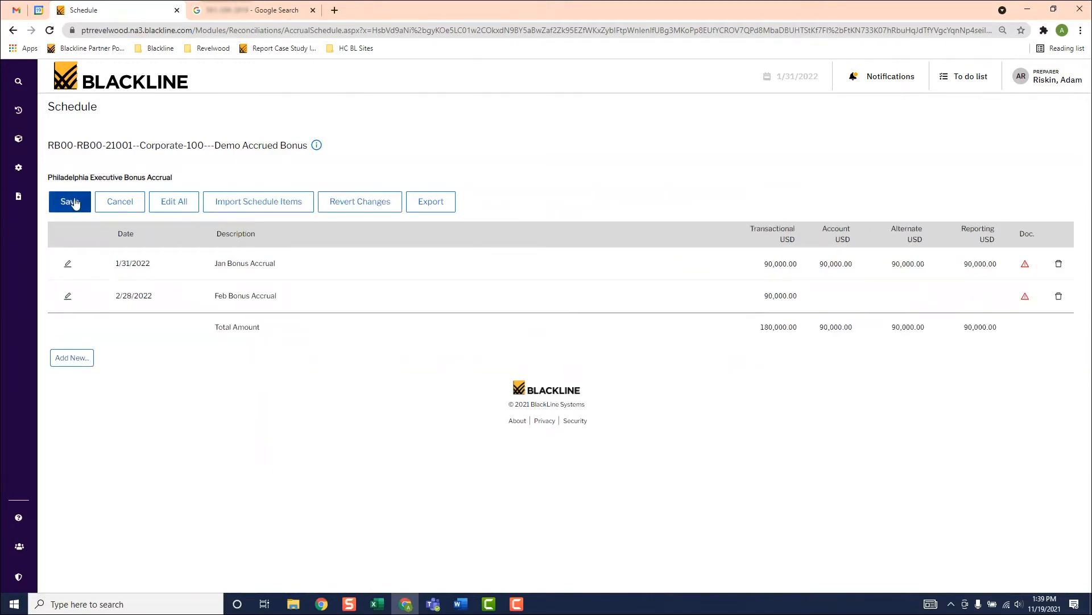
left_click(69, 201)
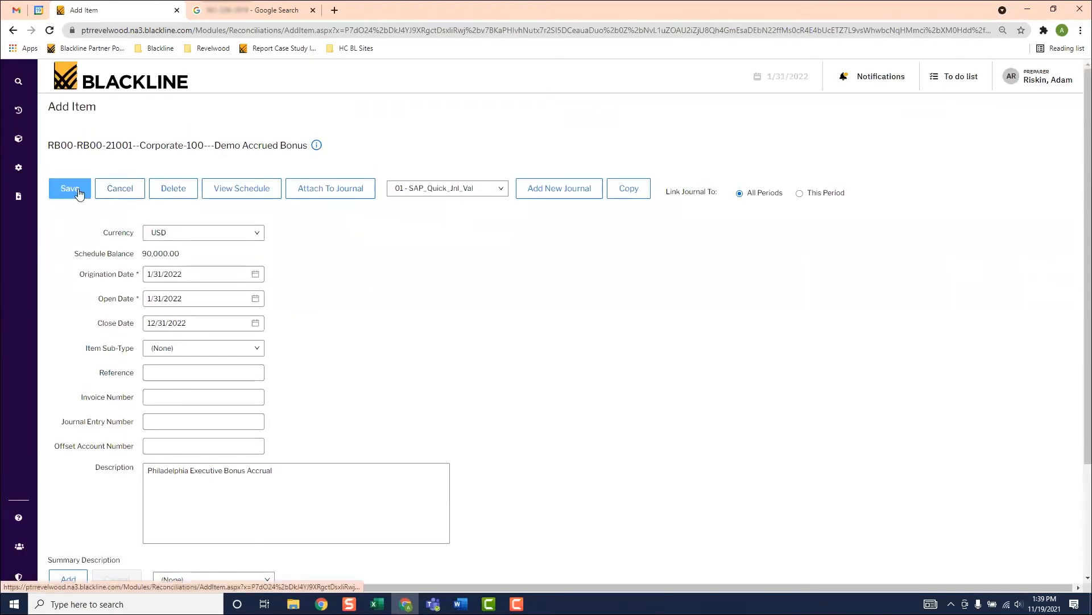
Save the Philadelphia Executive Bonus Accrual item, making six items totalling 750,000.00.
left_click(69, 188)
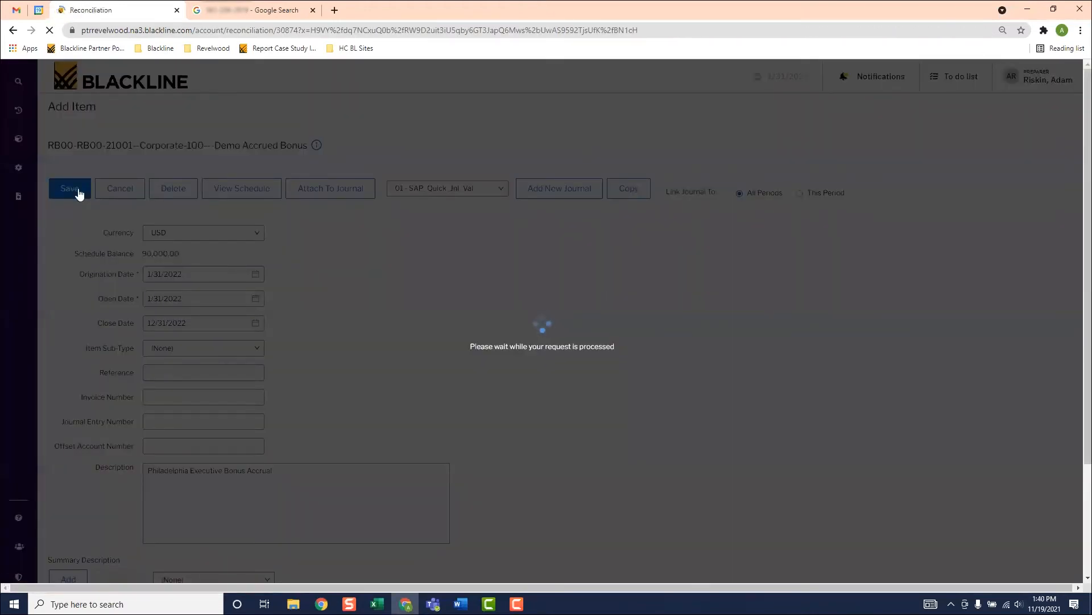
left_click(69, 188)
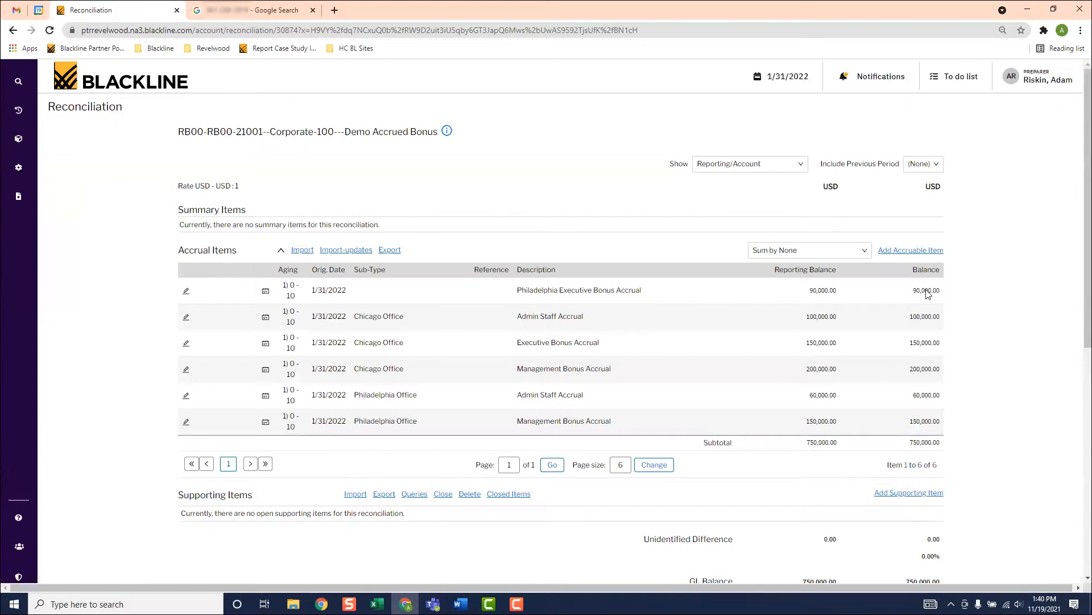
mouse_move(591, 305)
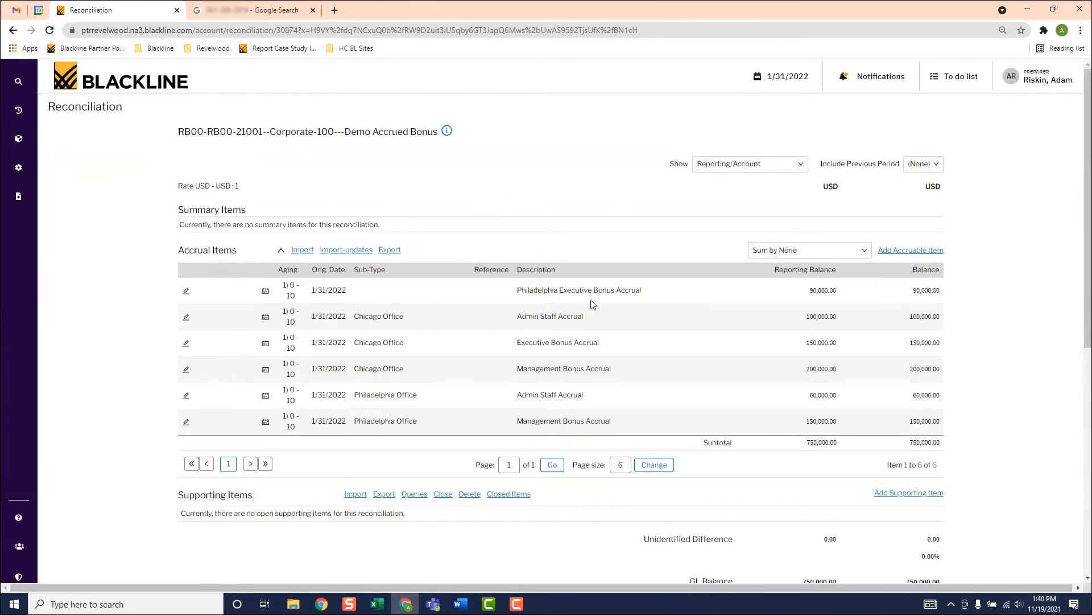
mouse_move(557, 301)
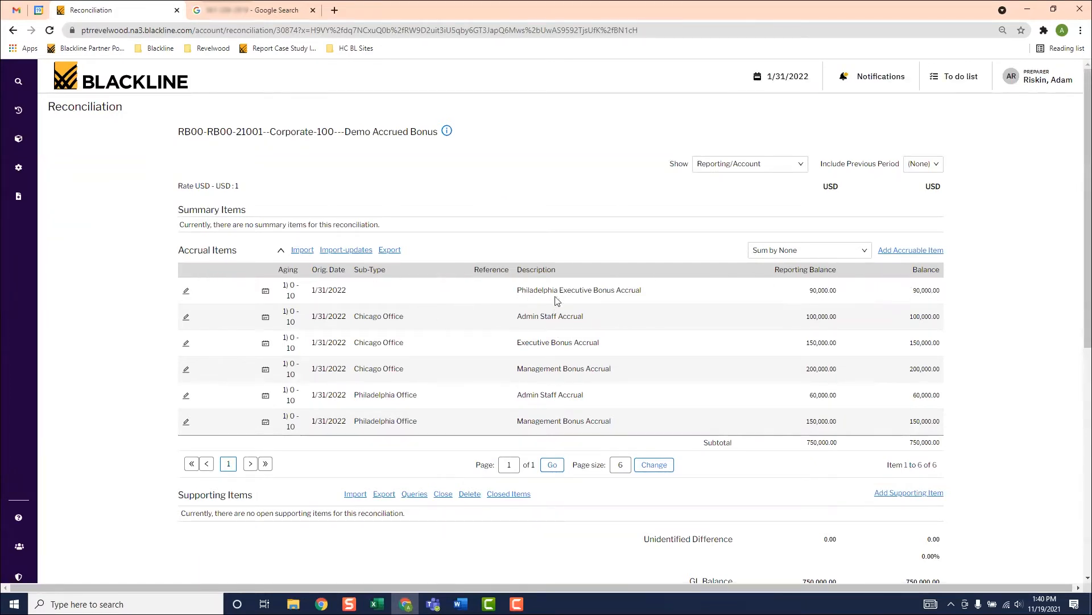
mouse_move(200, 299)
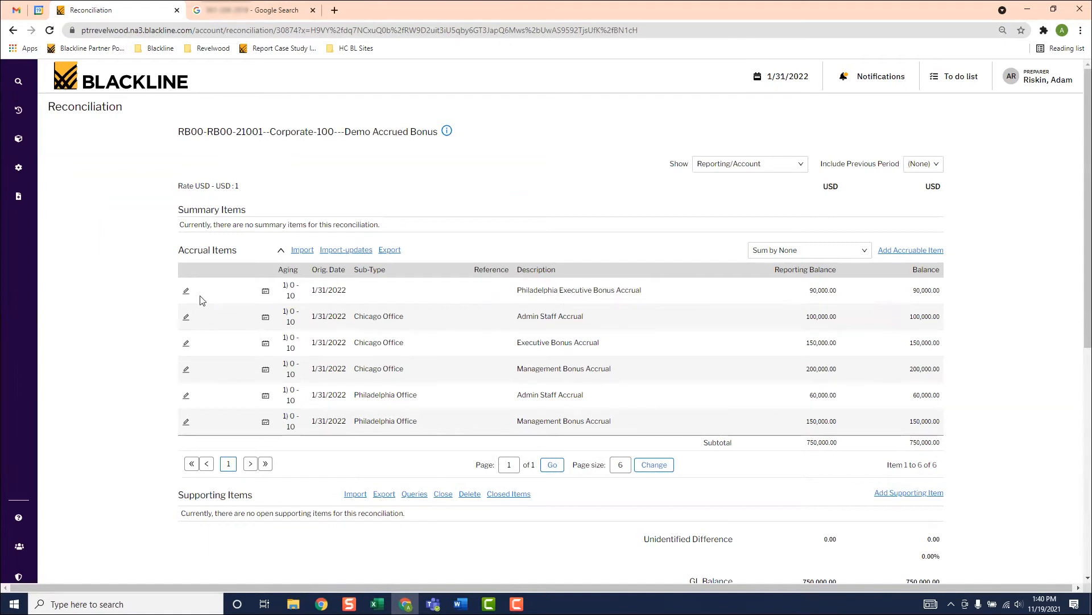
Delete the Philadelphia Executive Bonus Accrual item from the reconciliation.
left_click(185, 290)
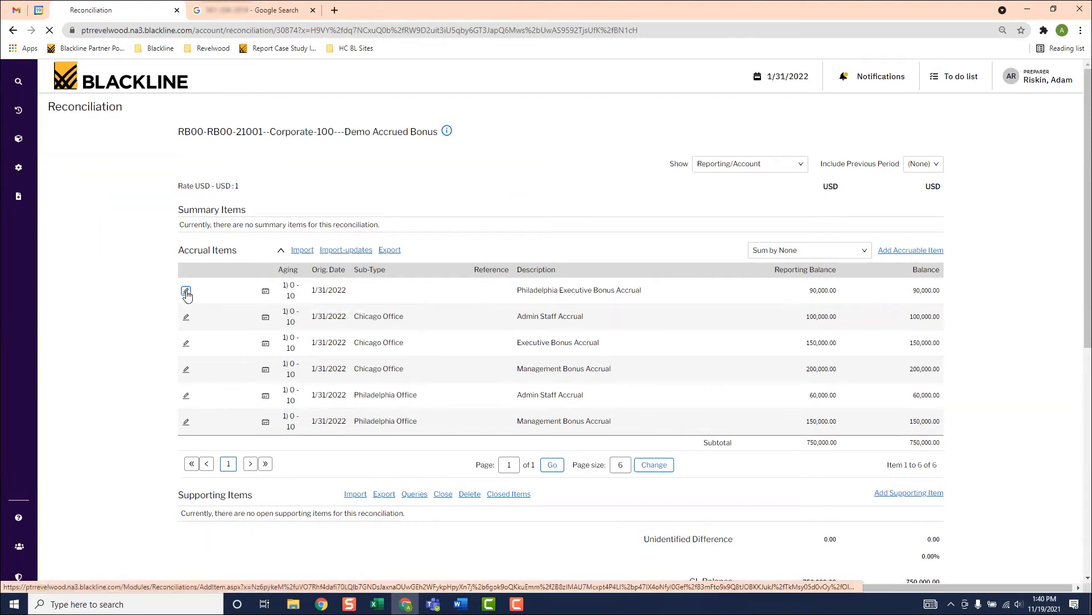
left_click(186, 290)
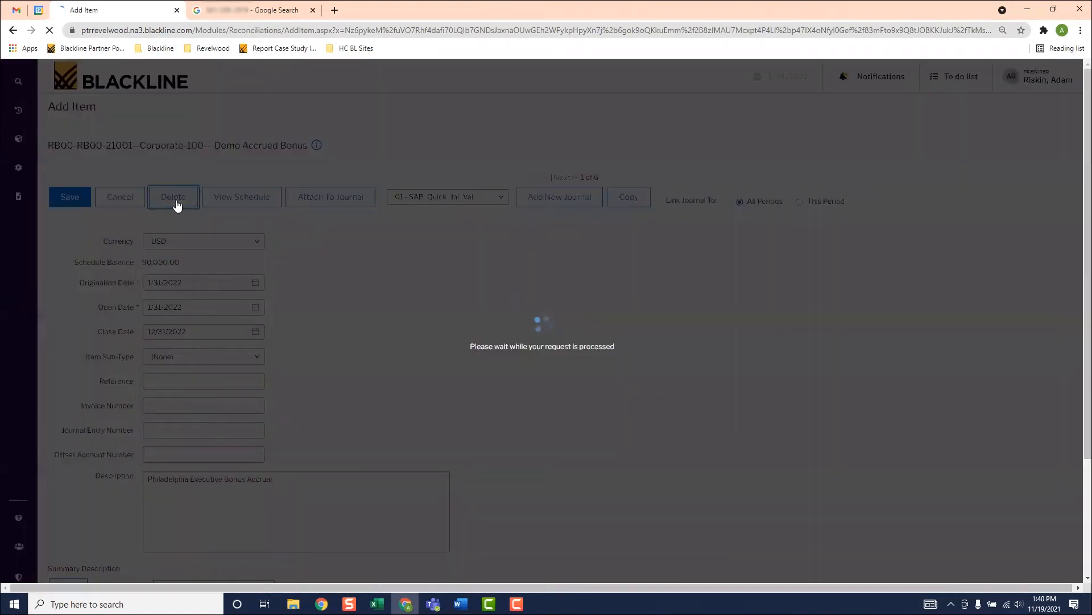
left_click(173, 197)
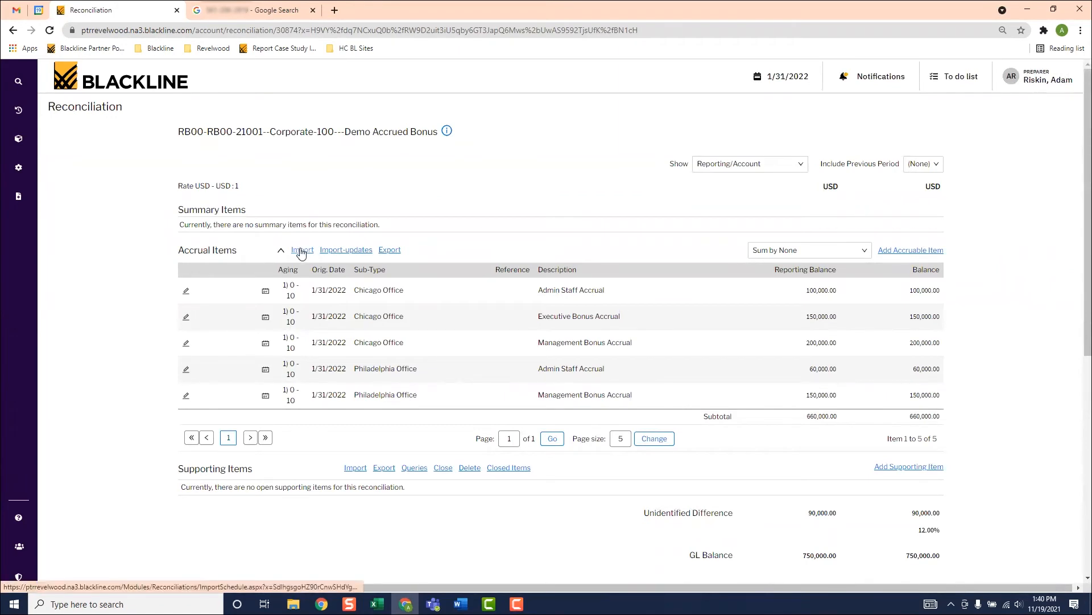
mouse_move(287, 258)
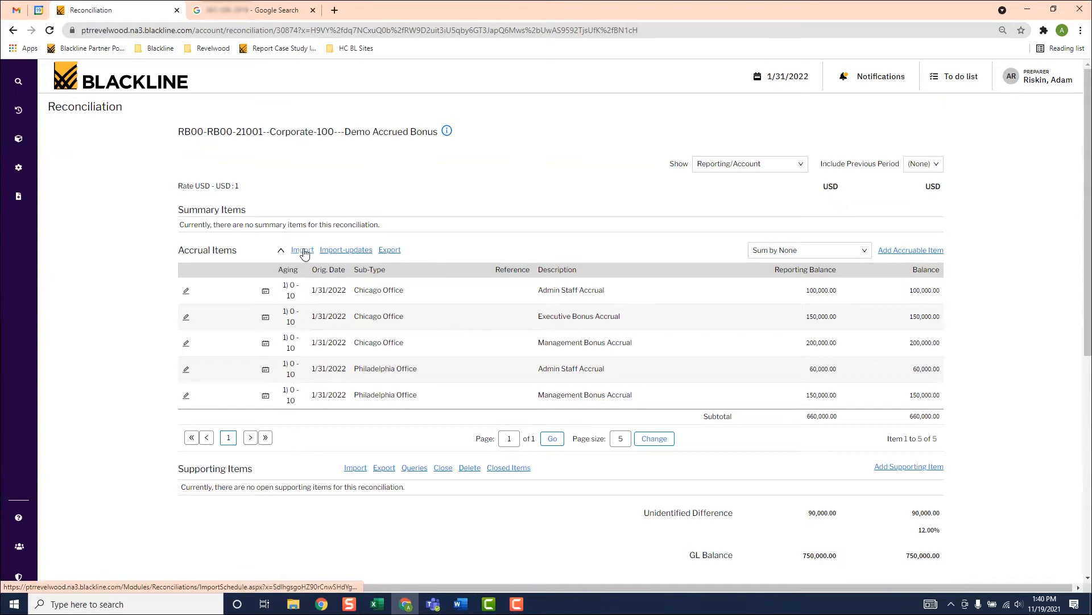
Start an accrual import with close date 12/31/2022 and Philadelphia Office sub-type.
left_click(303, 249)
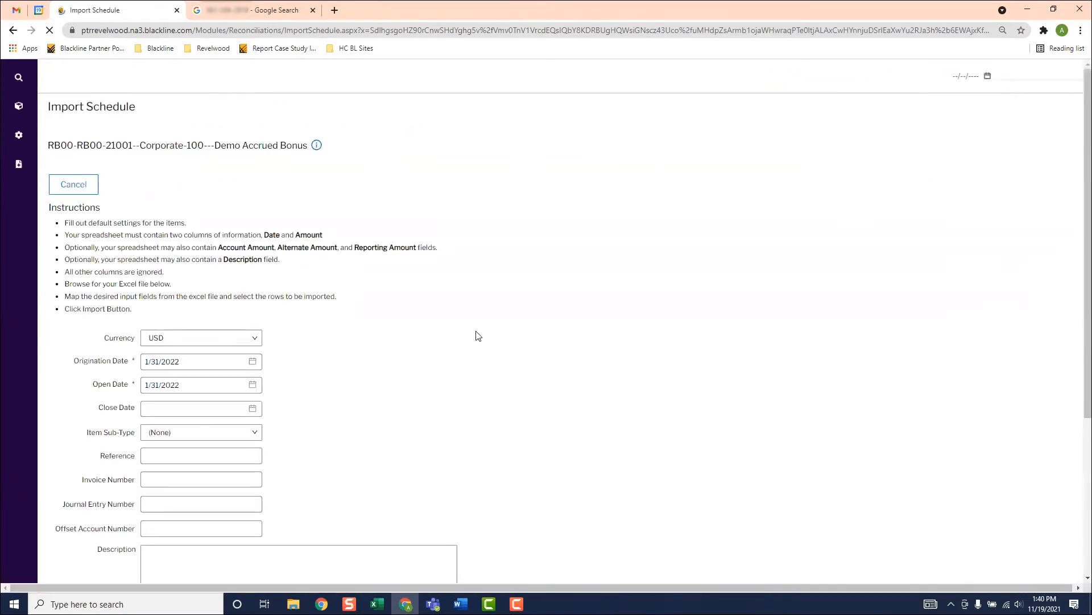
scroll("down", 3)
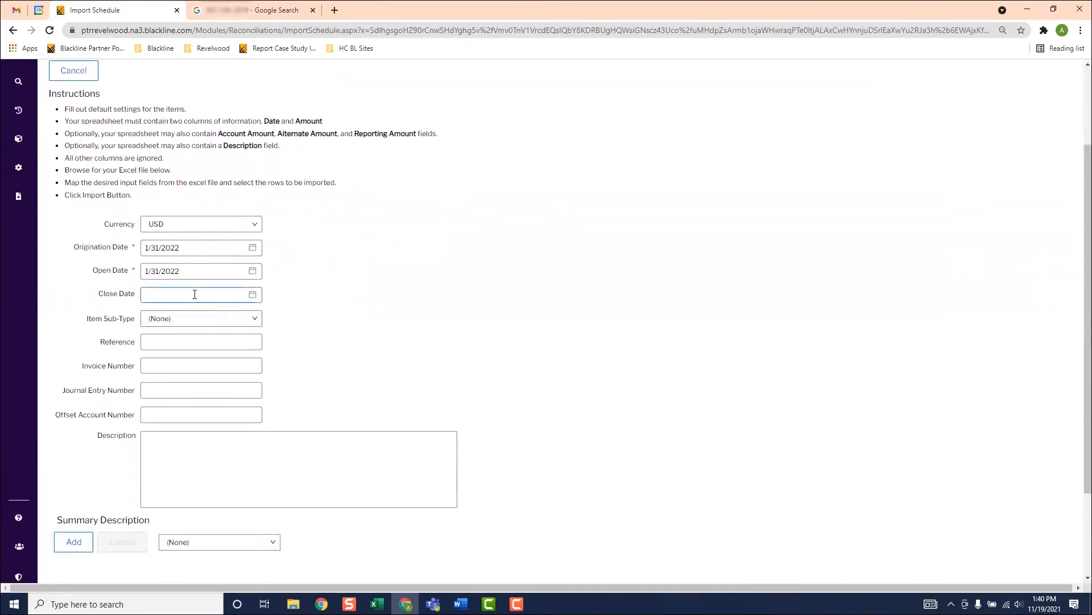
type("12/31/2022")
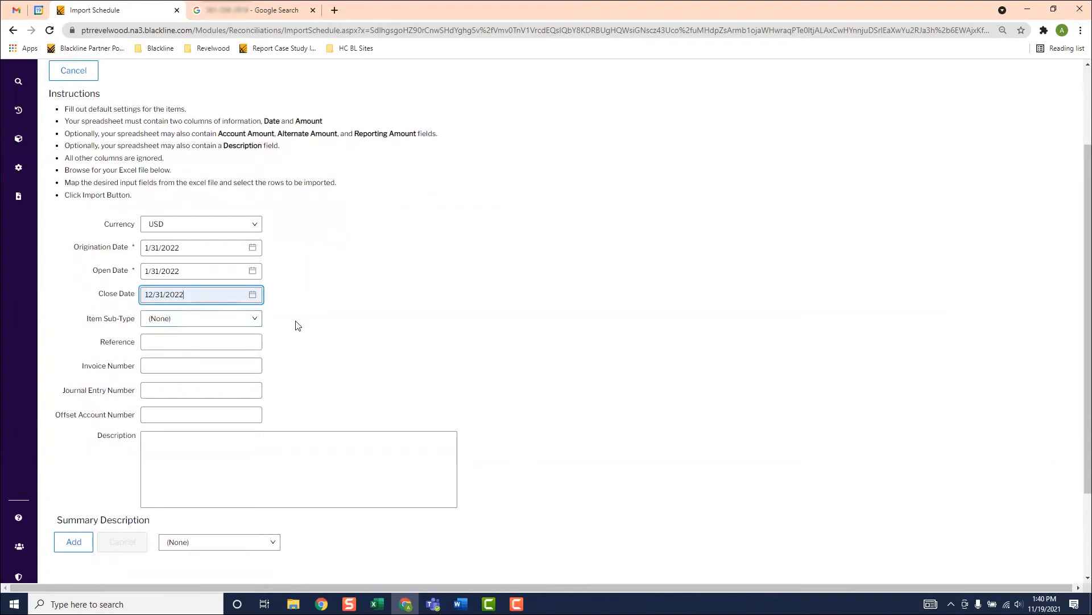
left_click(200, 319)
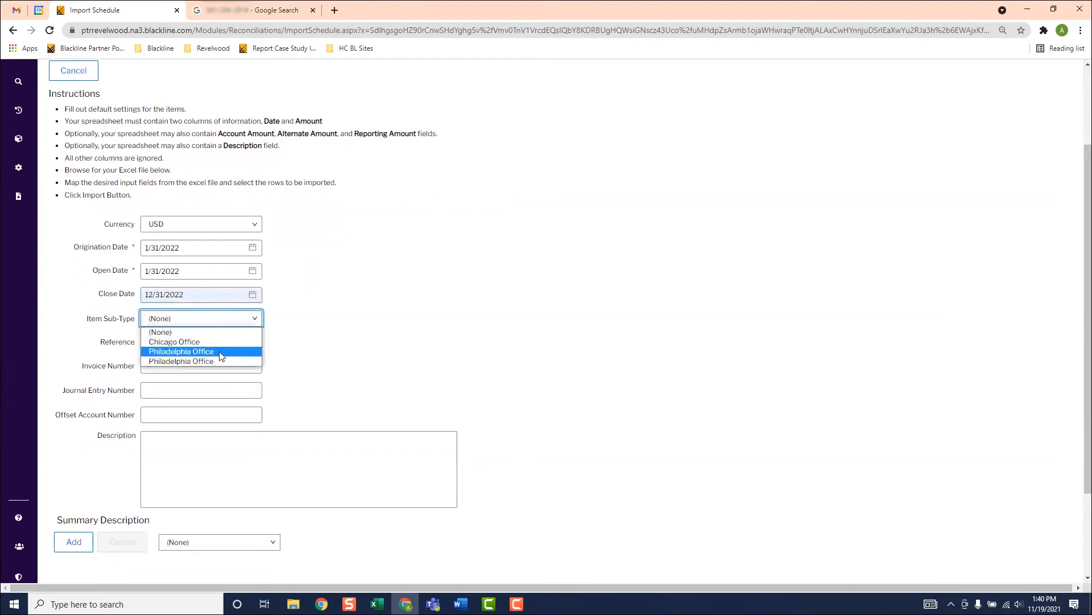
left_click(181, 352)
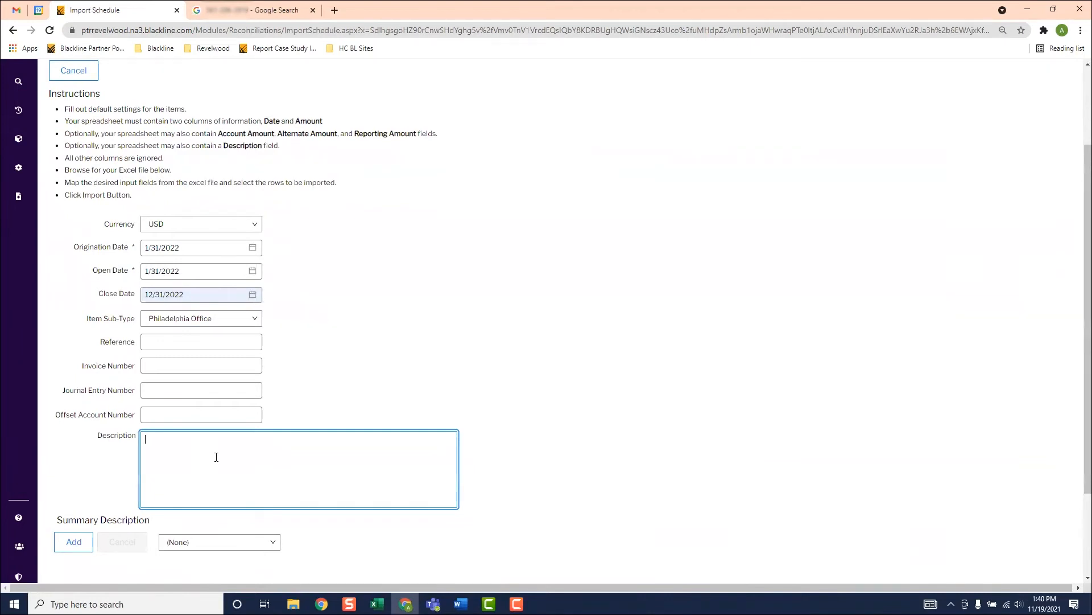
Describe the import as Philadelphia Executive Bonus Accrual and go to choose the load file.
type("Philade")
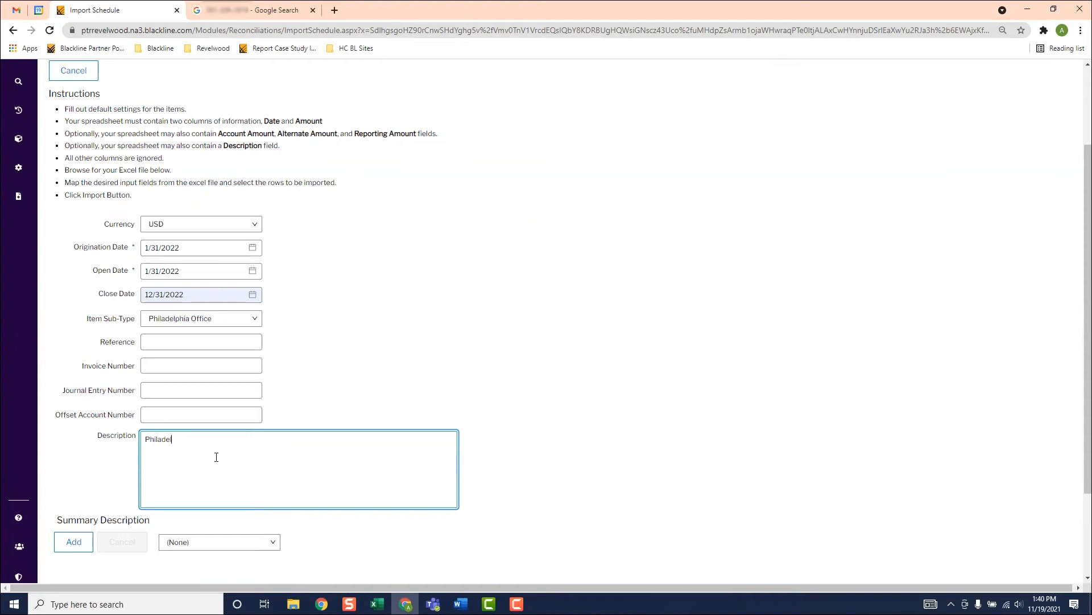
type("phia")
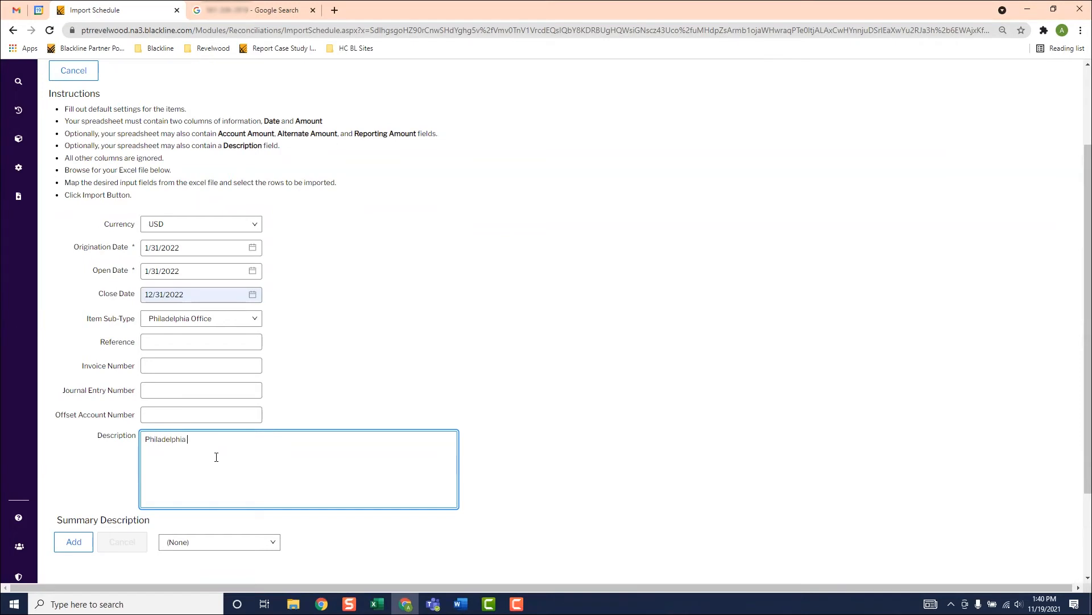
type("Executive Bonus")
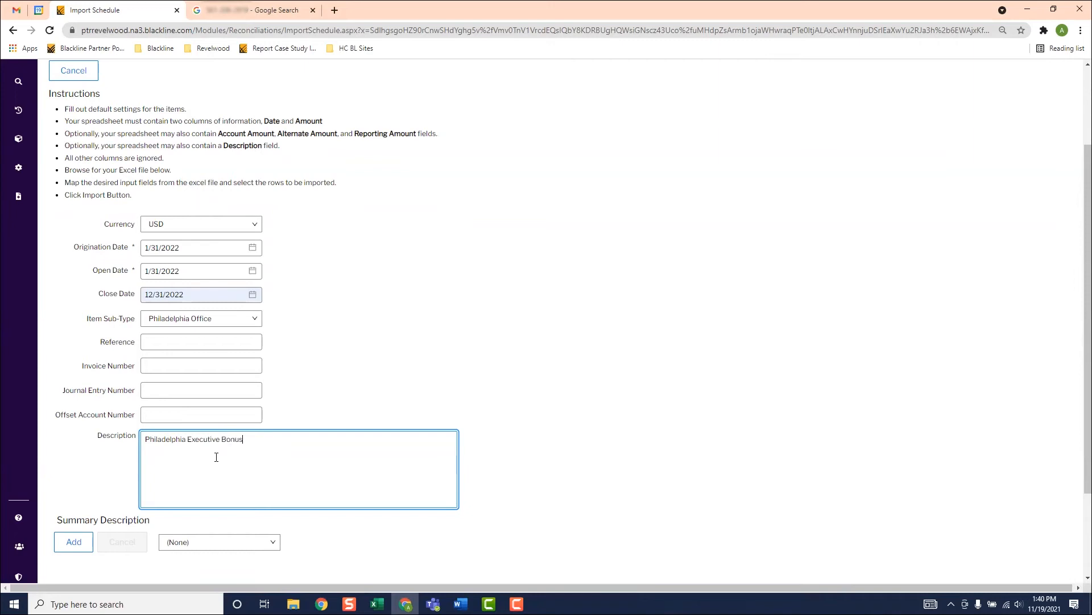
type("Accrual")
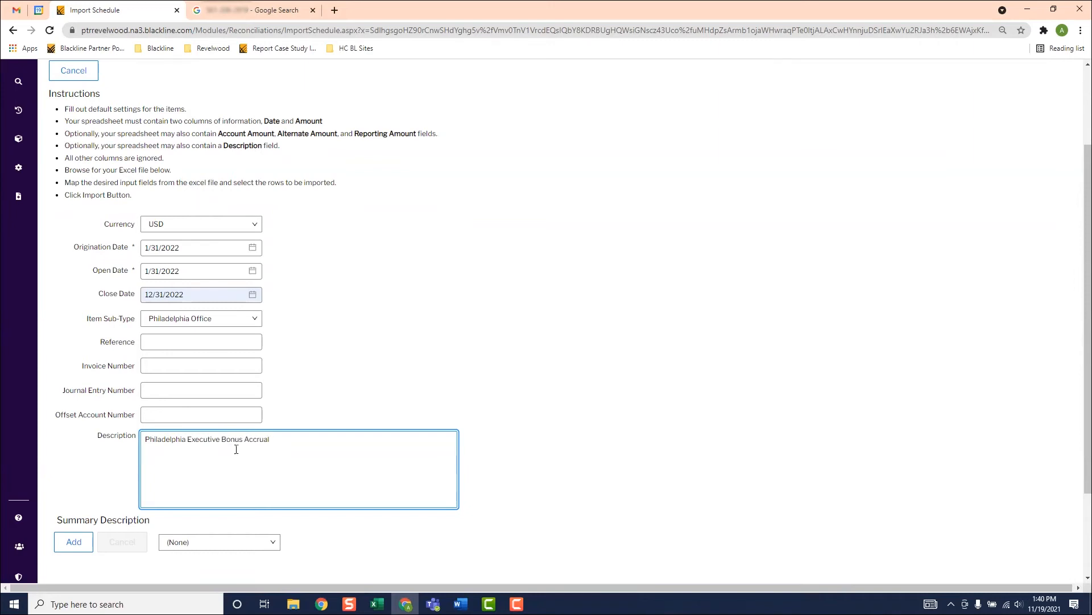
scroll("down", 3)
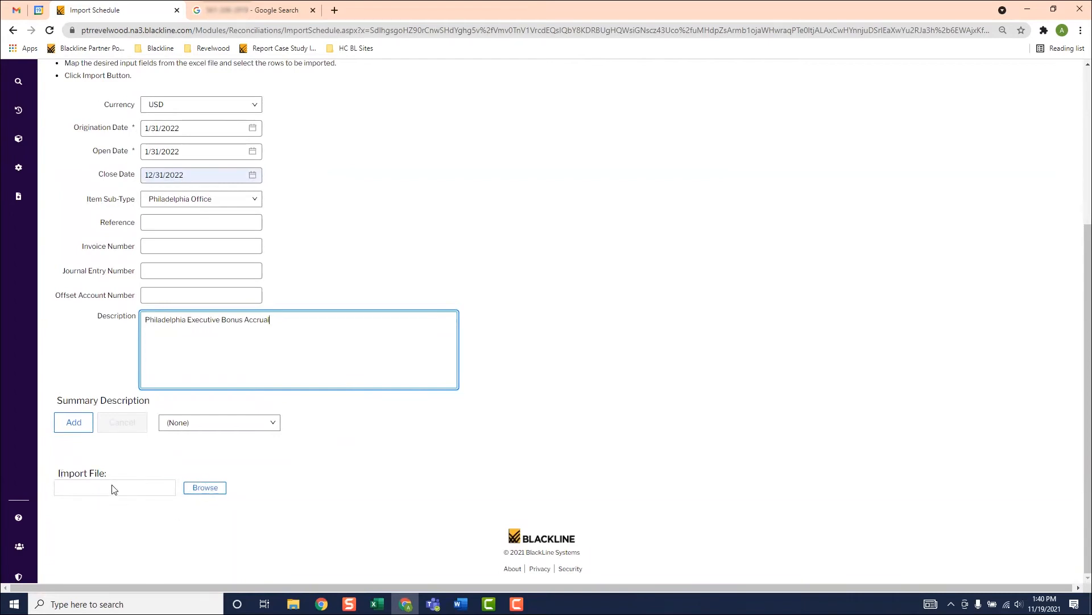
left_click(204, 487)
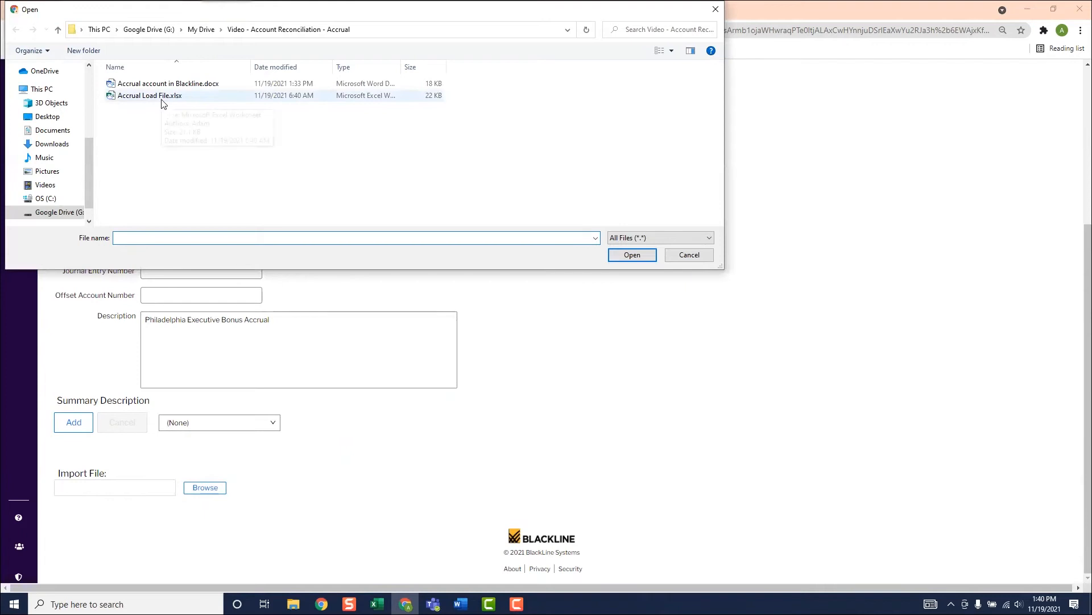
Attach Accrual Load File.xlsx, review the Phil Exec monthly 90,000 rows, and run the import.
left_click(632, 254)
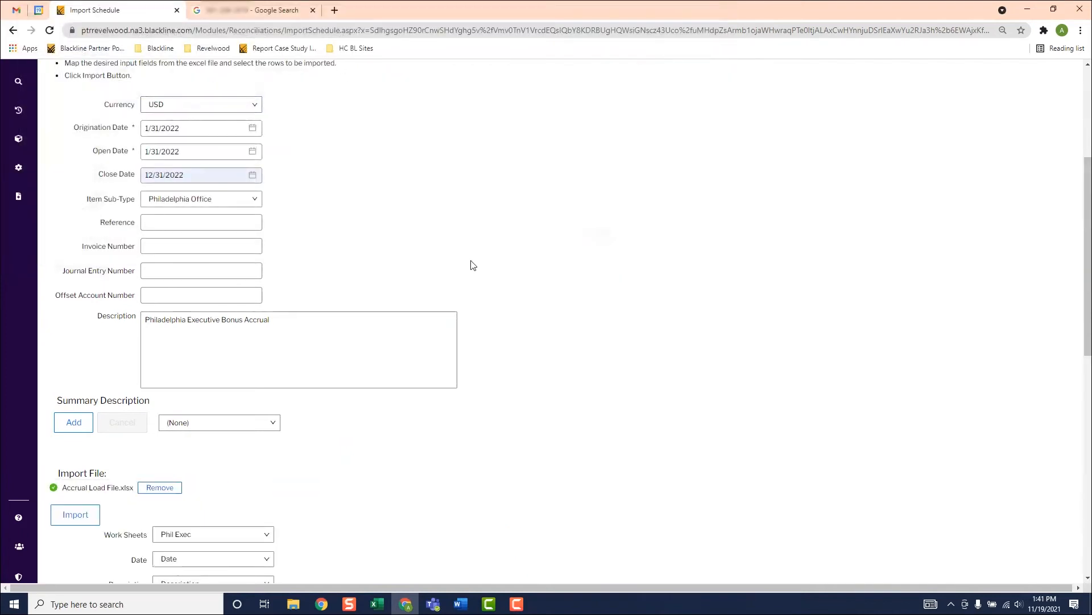
scroll("down", 3)
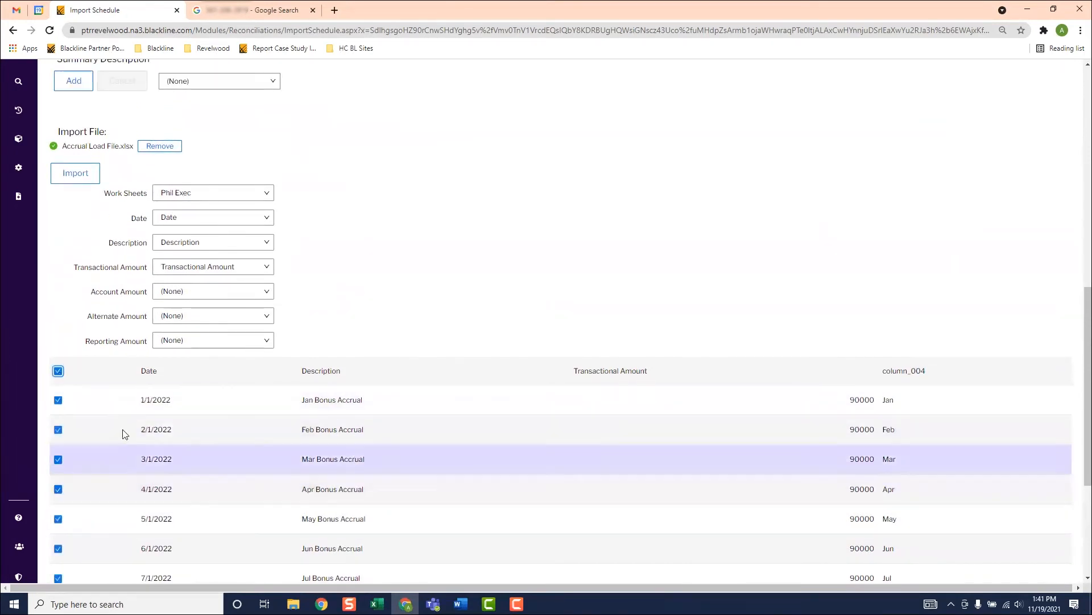
scroll("down", 3)
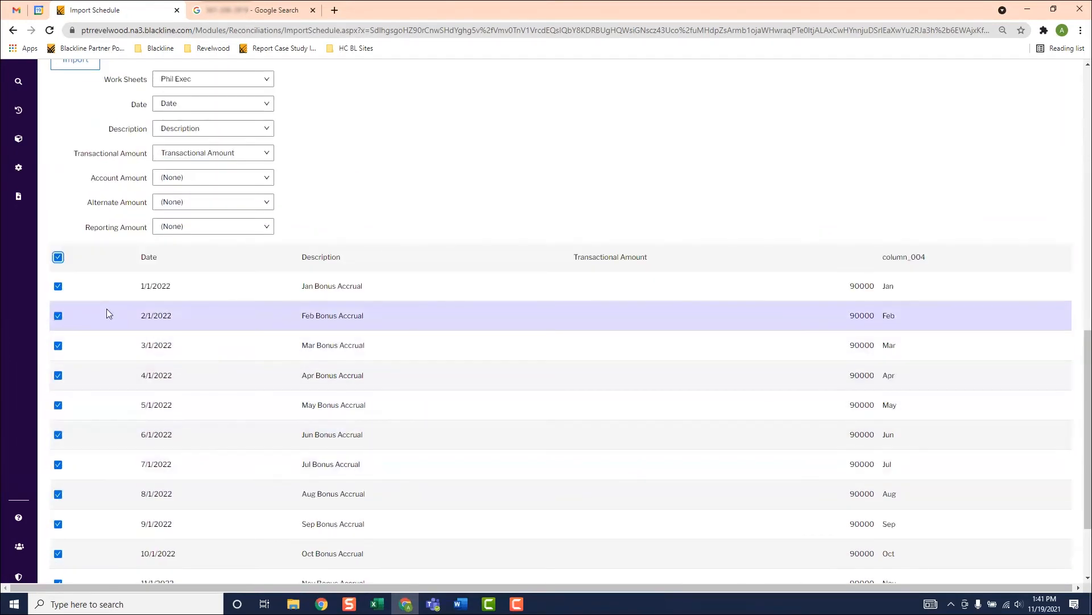
mouse_move(166, 330)
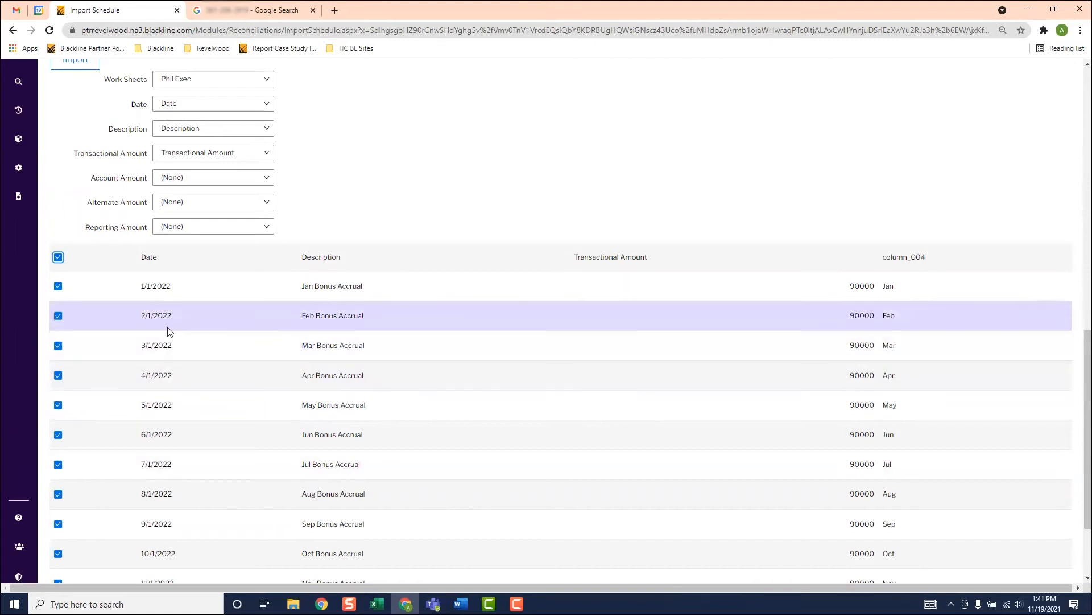
scroll("up", 3)
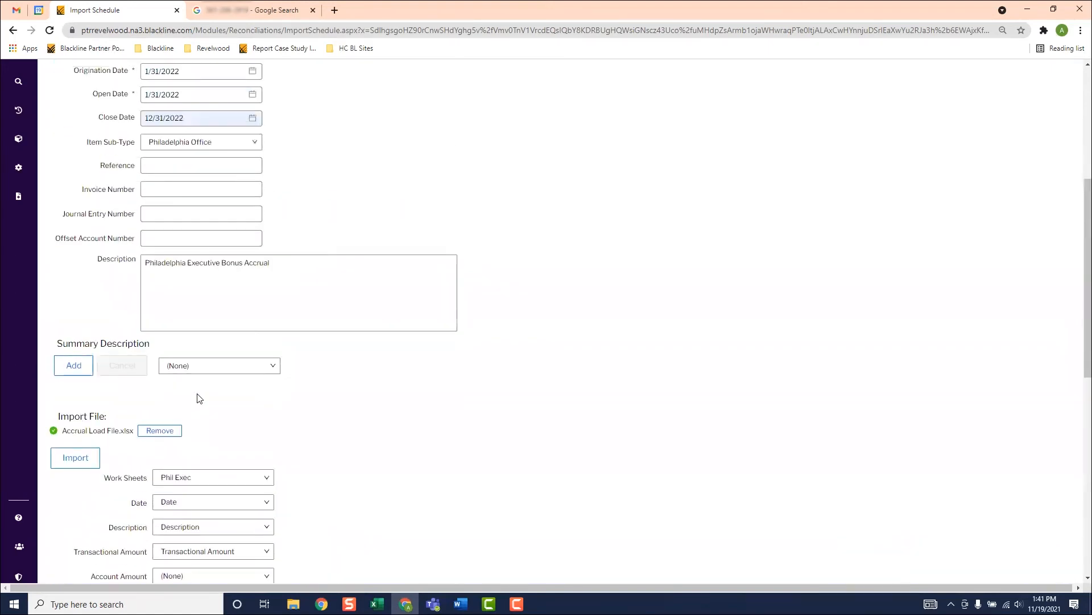
left_click(76, 457)
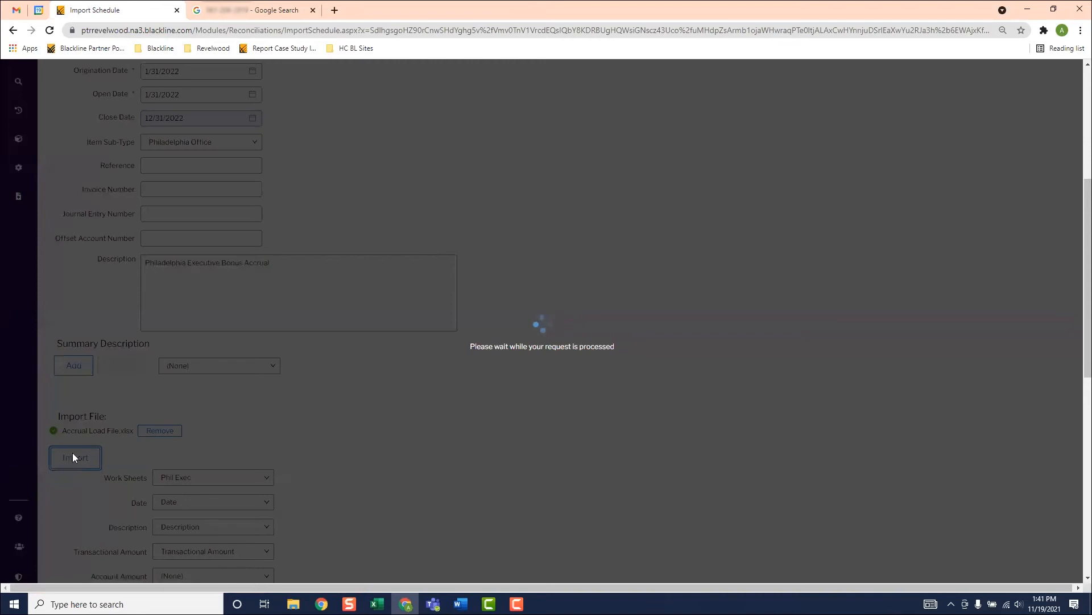
Save the imported item so six accrual items total 750,000, matching the GL balance.
left_click(75, 457)
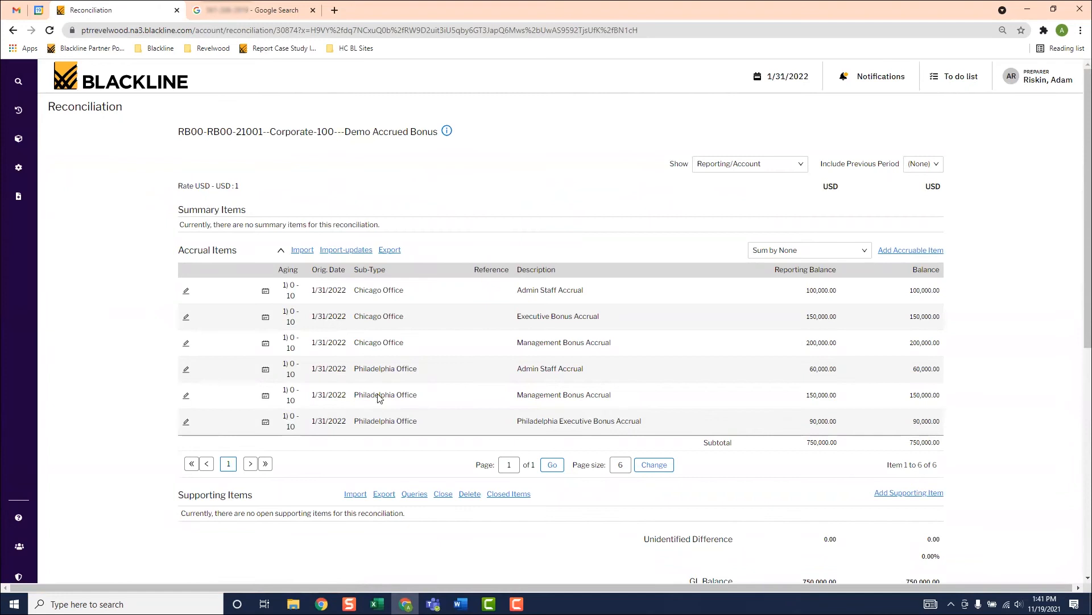
mouse_move(439, 417)
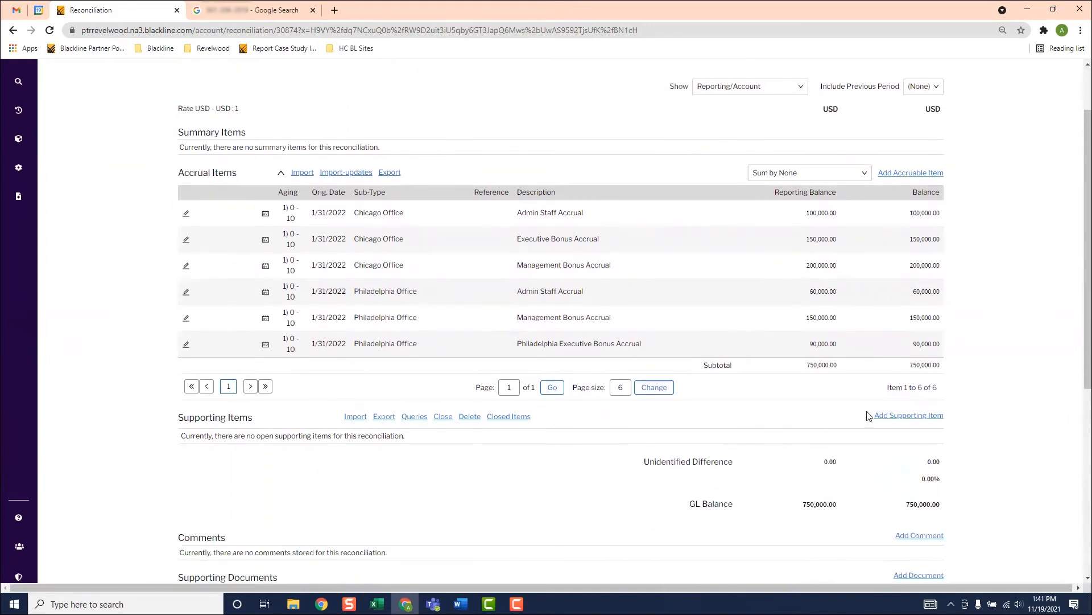
scroll("down", 3)
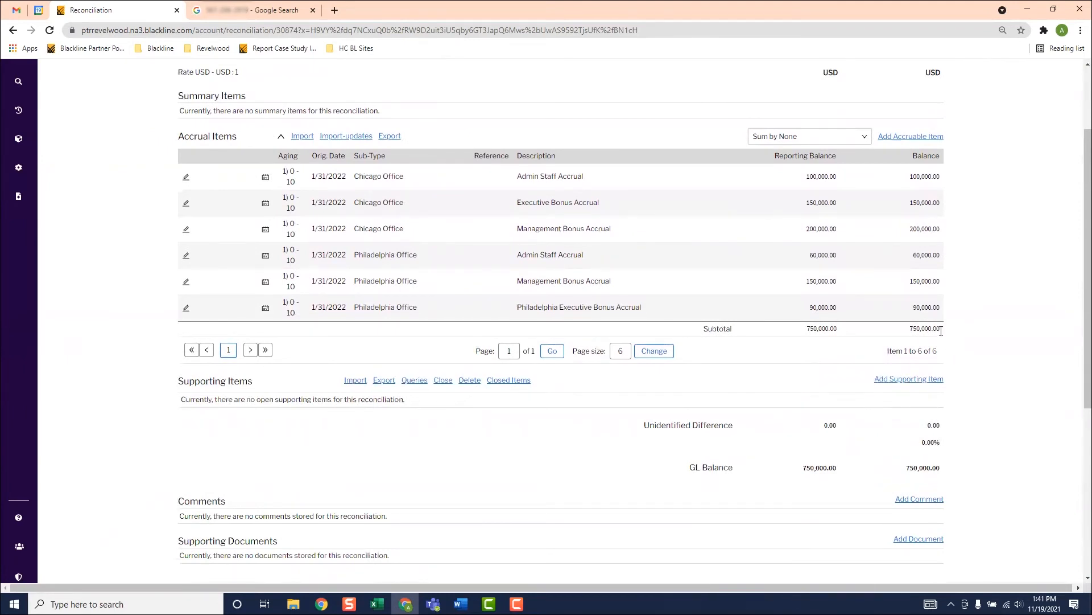
mouse_move(915, 319)
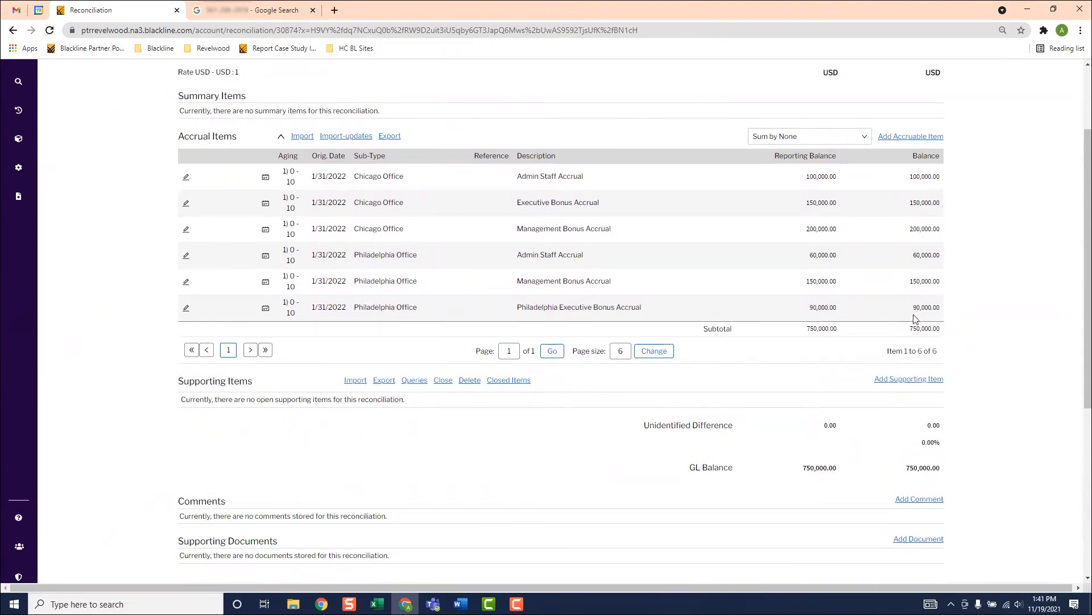
mouse_move(871, 436)
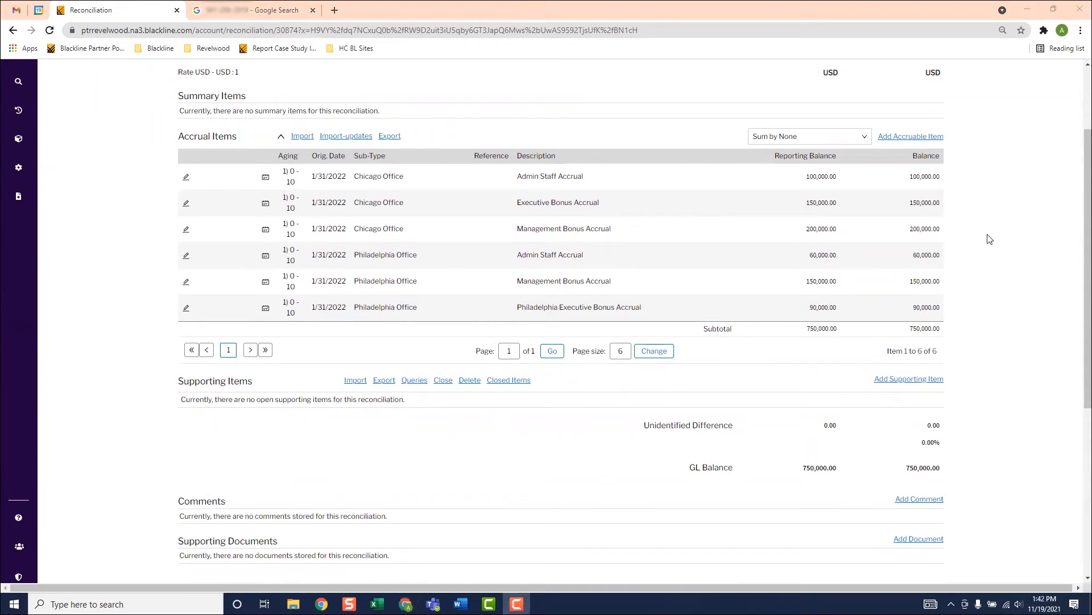
mouse_move(808, 309)
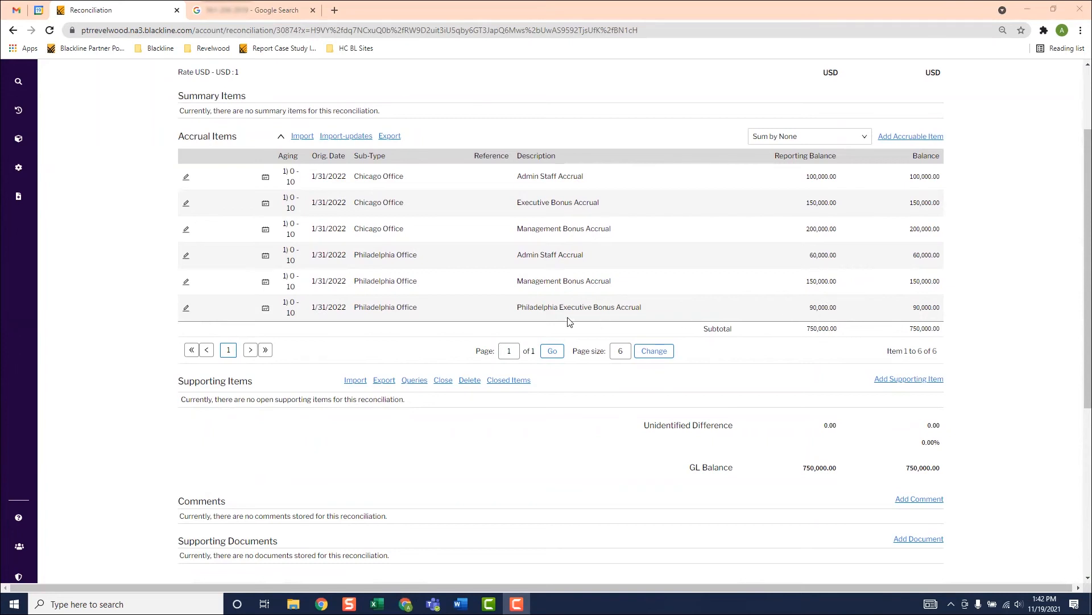
mouse_move(451, 290)
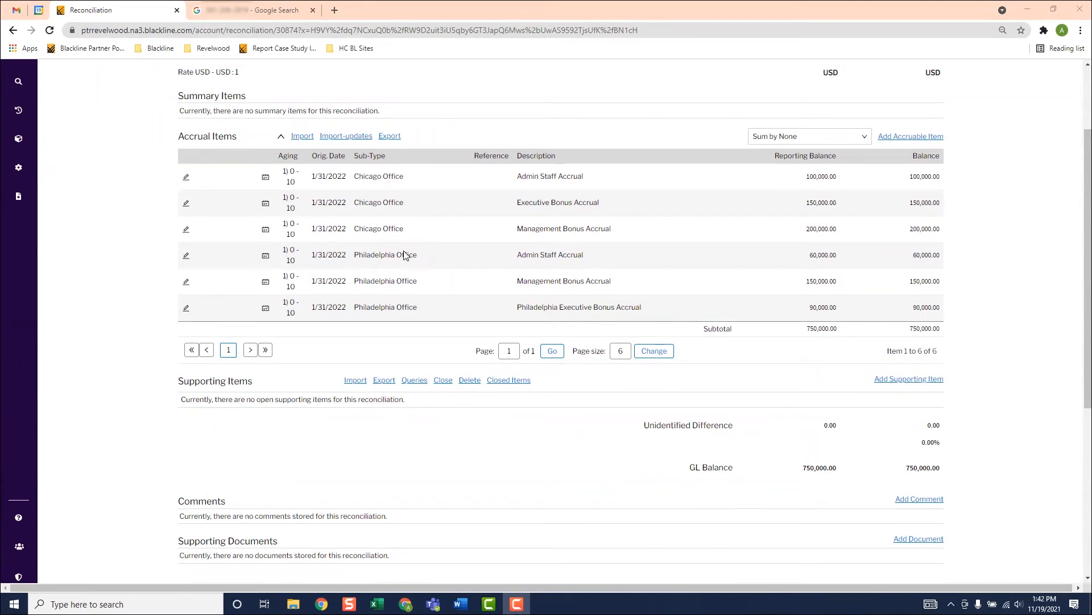
mouse_move(263, 254)
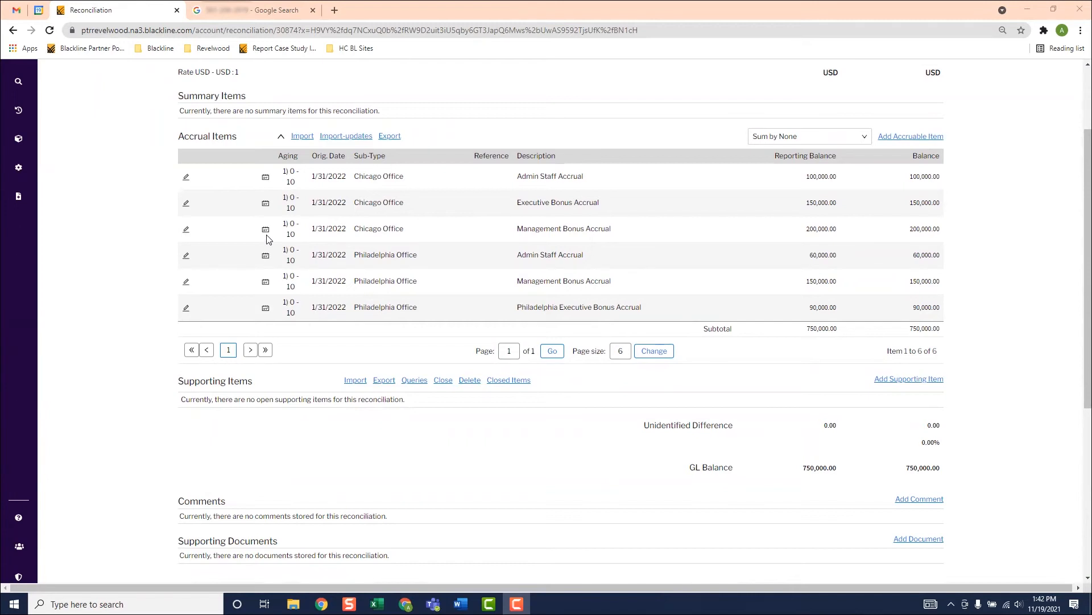
left_click(265, 229)
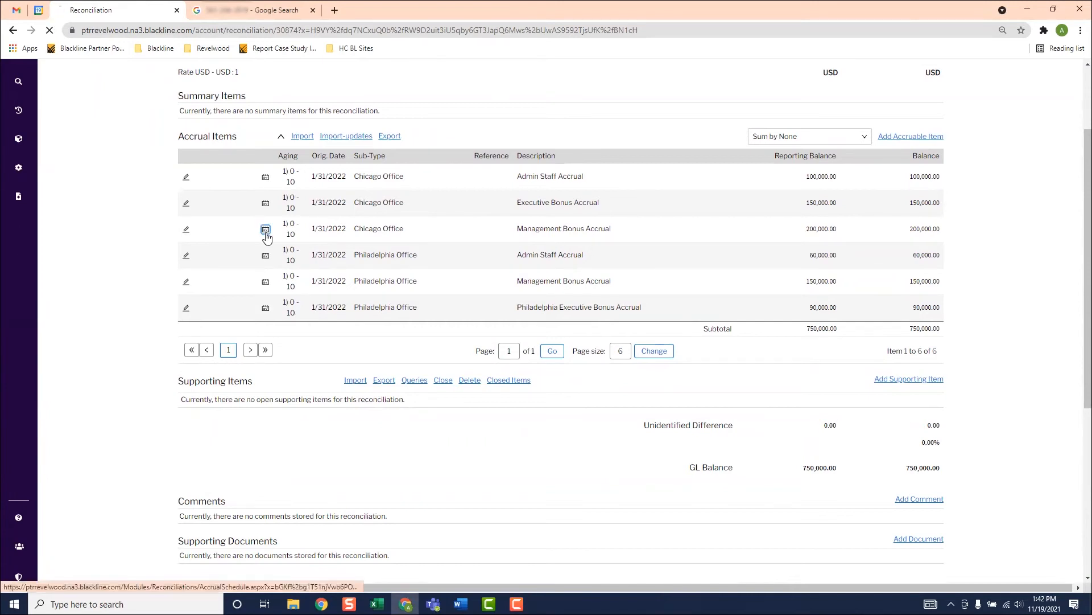
left_click(265, 228)
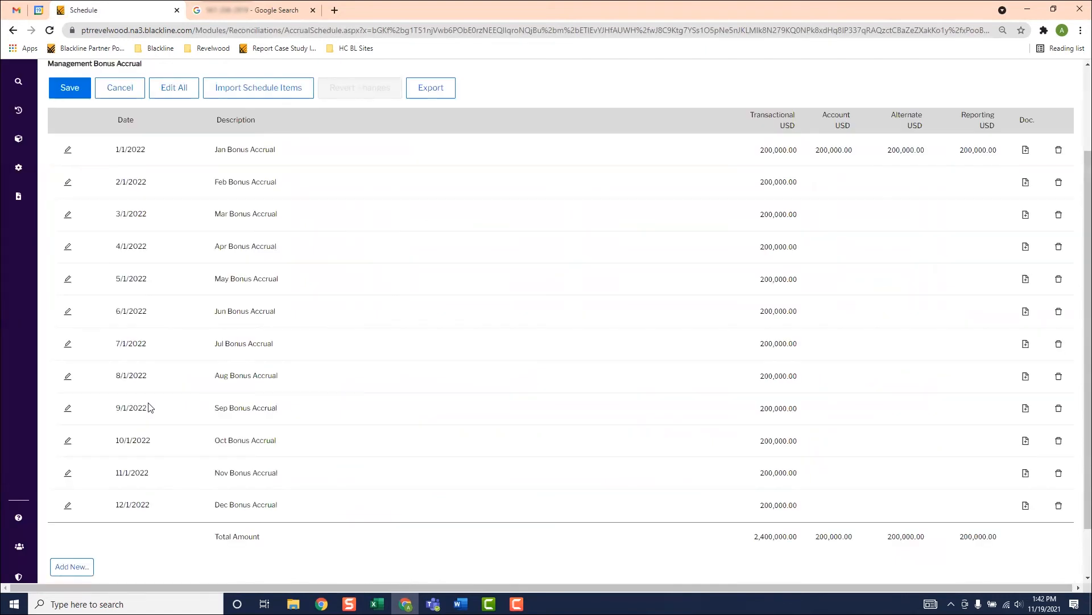
mouse_move(519, 430)
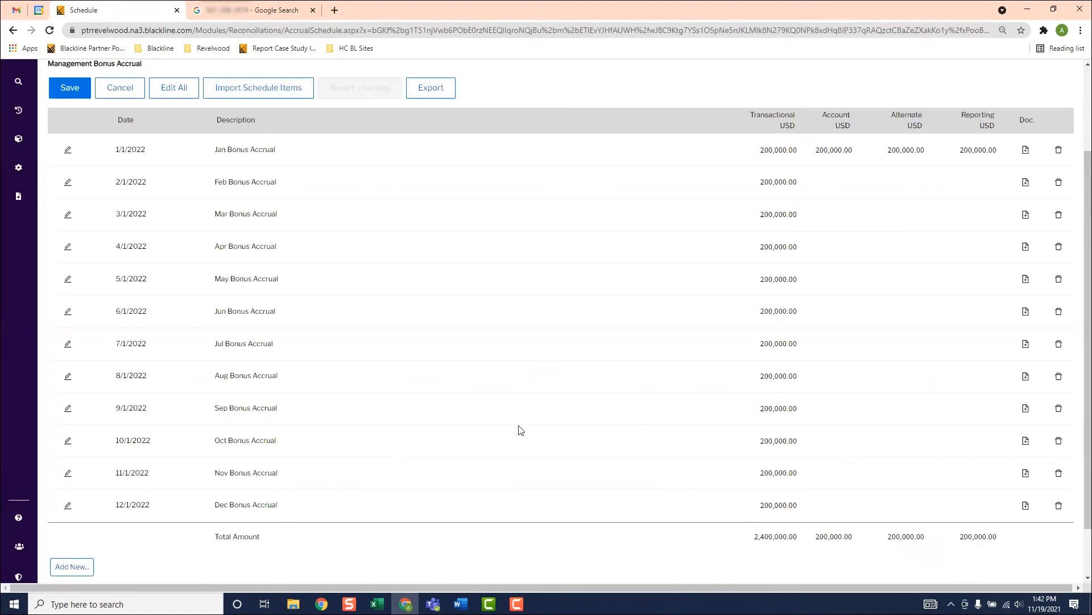
mouse_move(127, 469)
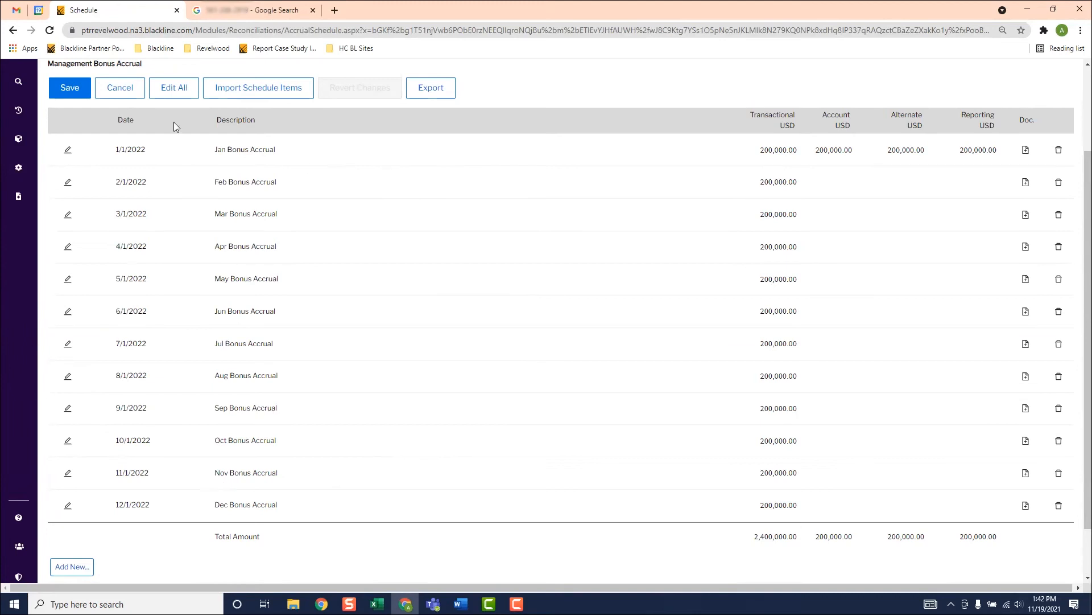
left_click(119, 87)
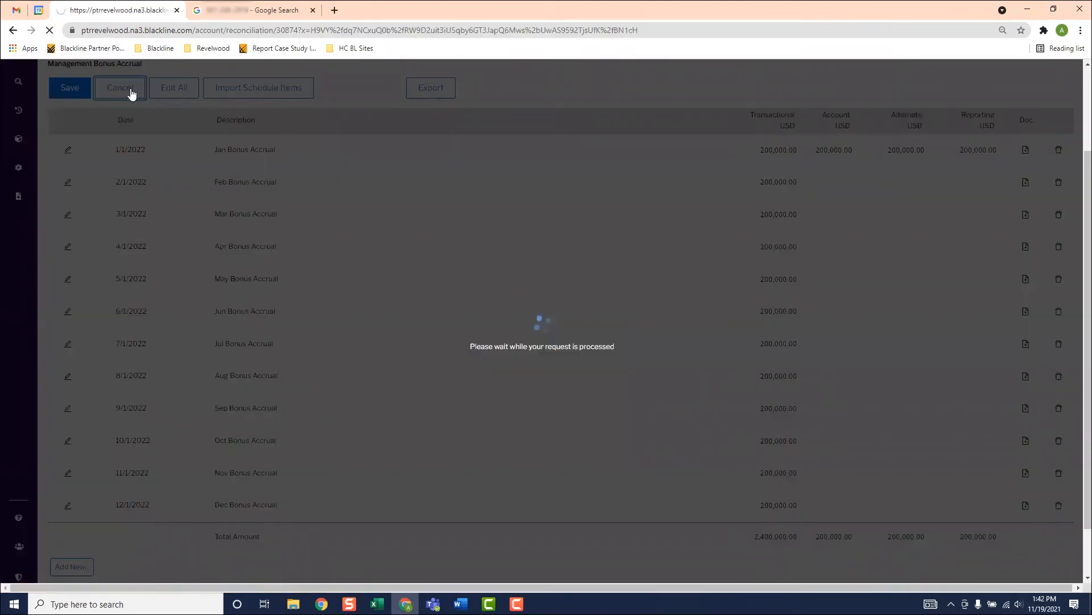
Sum the accrual items by sub-type, then by aging into one 0–10 bucket of 750,000.
left_click(120, 87)
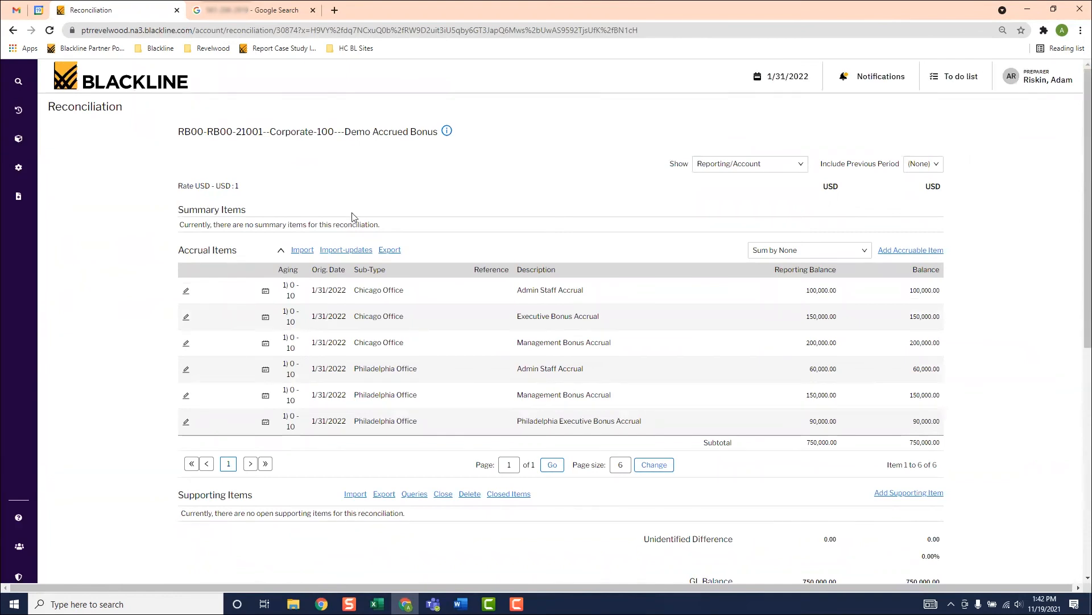
mouse_move(348, 214)
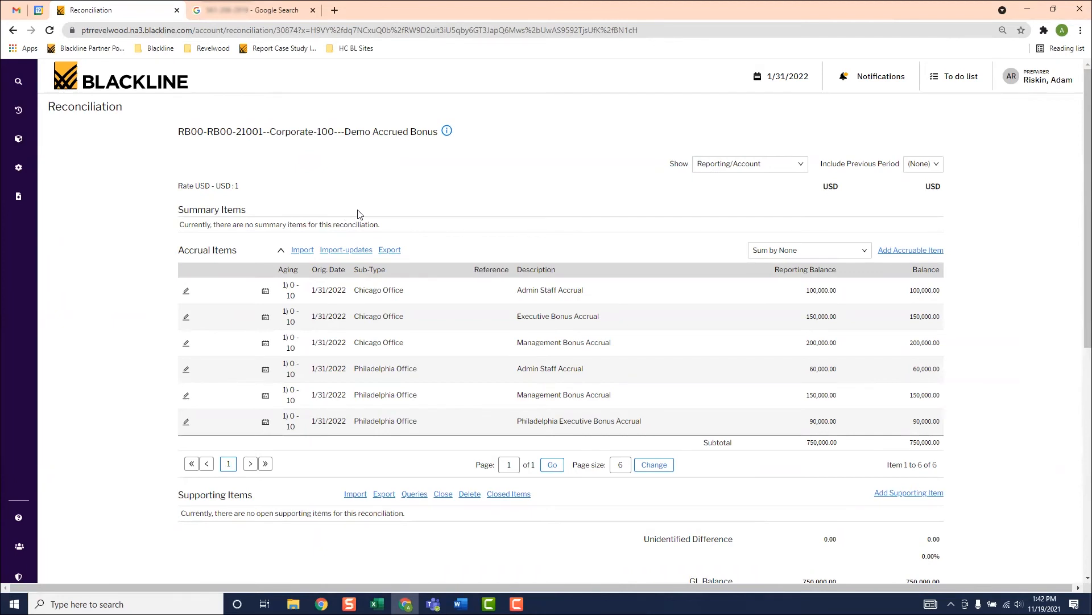
mouse_move(855, 259)
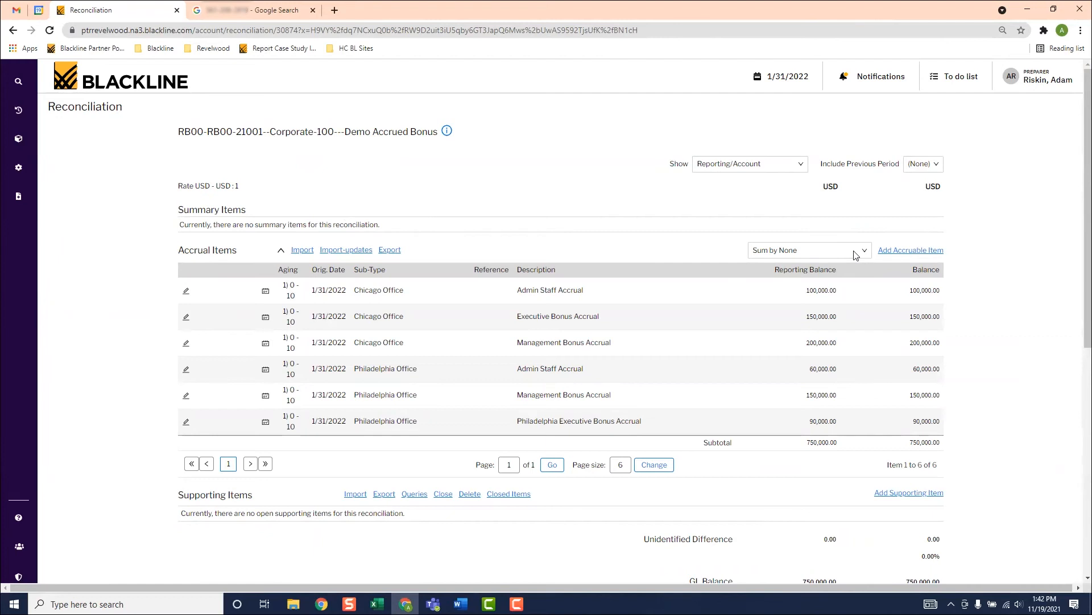
left_click(808, 250)
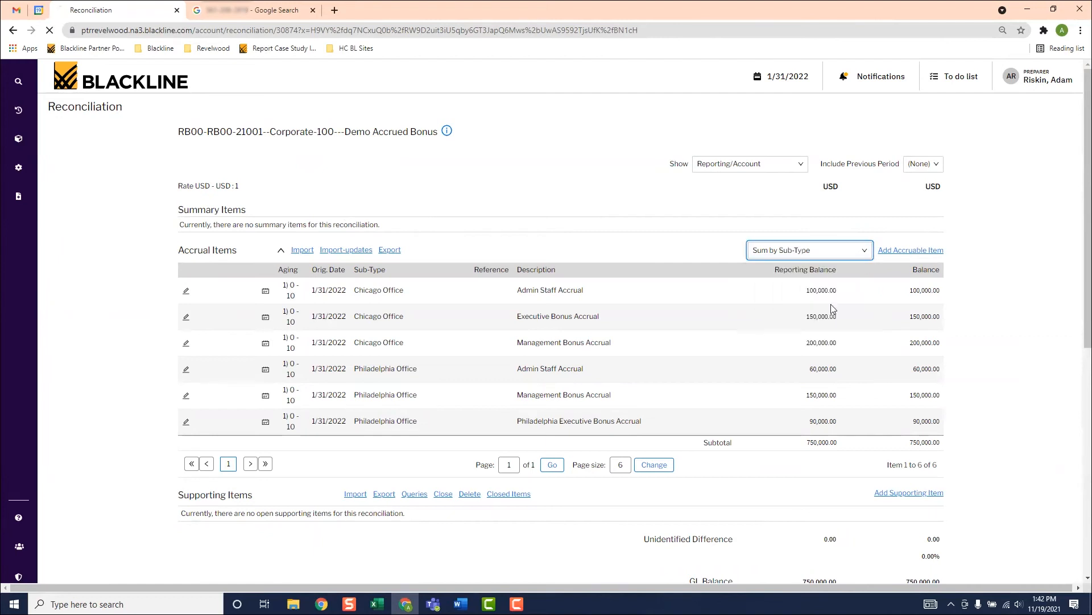
left_click(808, 250)
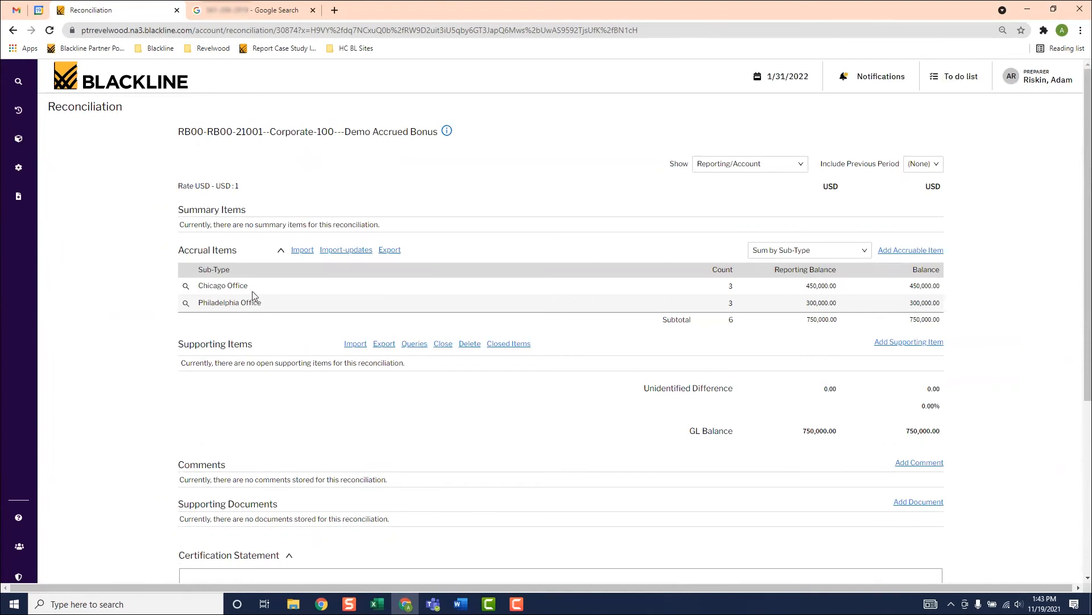
mouse_move(247, 303)
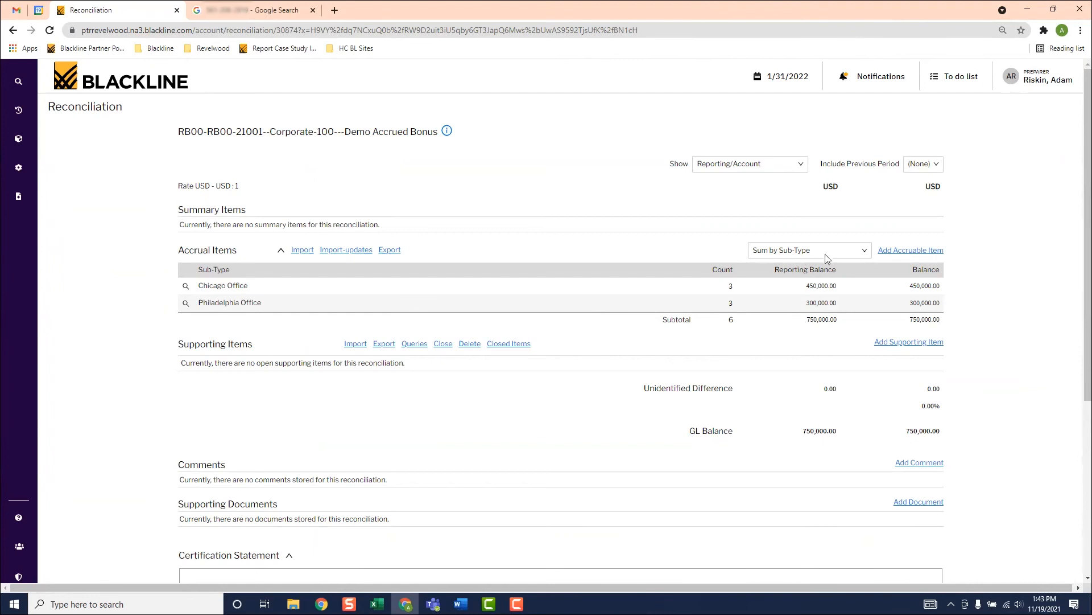
left_click(808, 250)
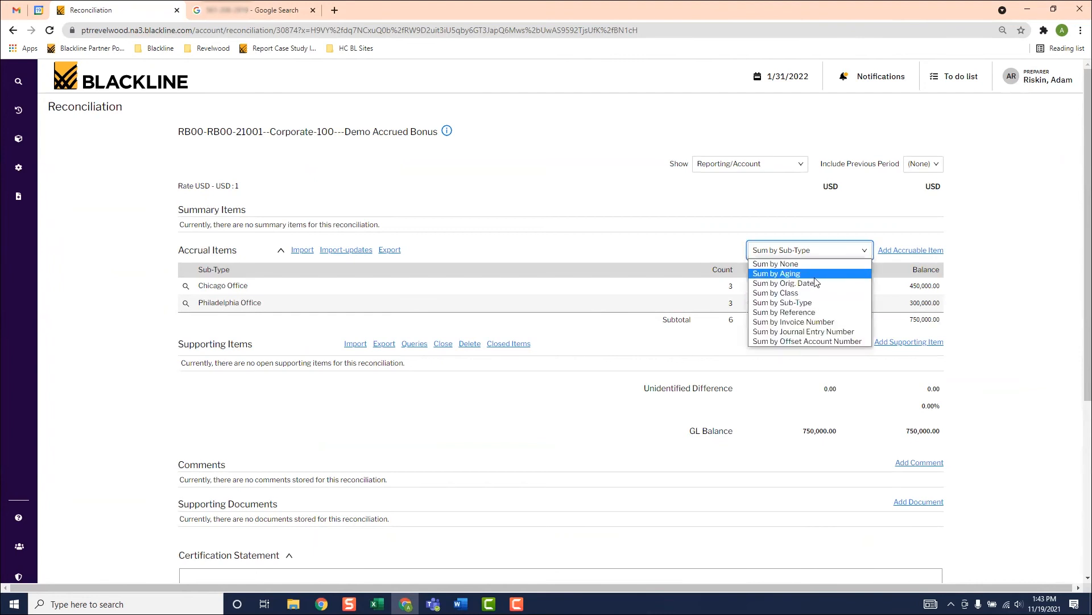
left_click(775, 272)
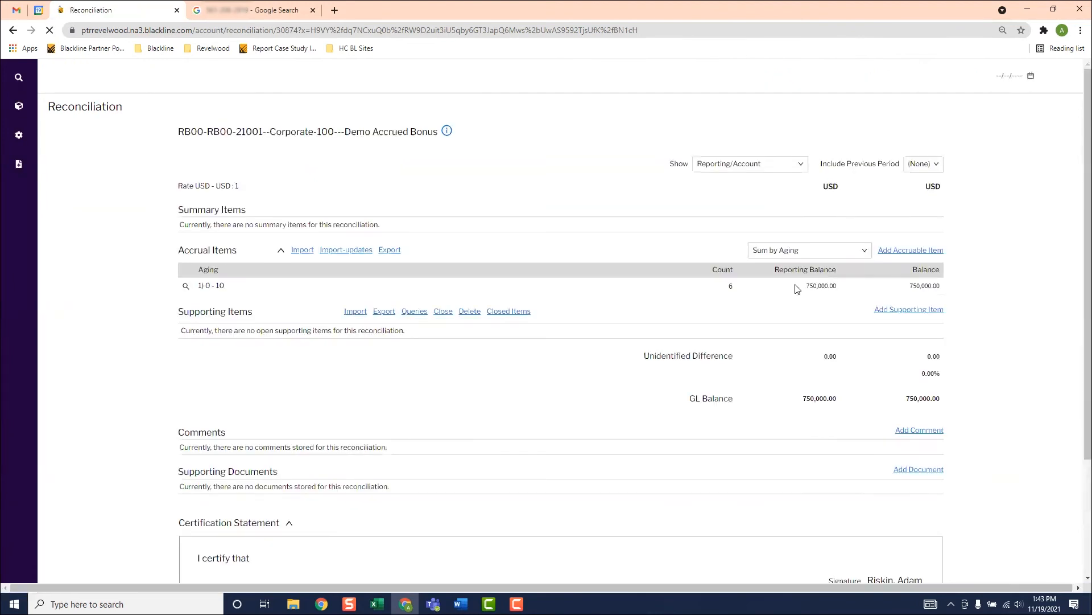